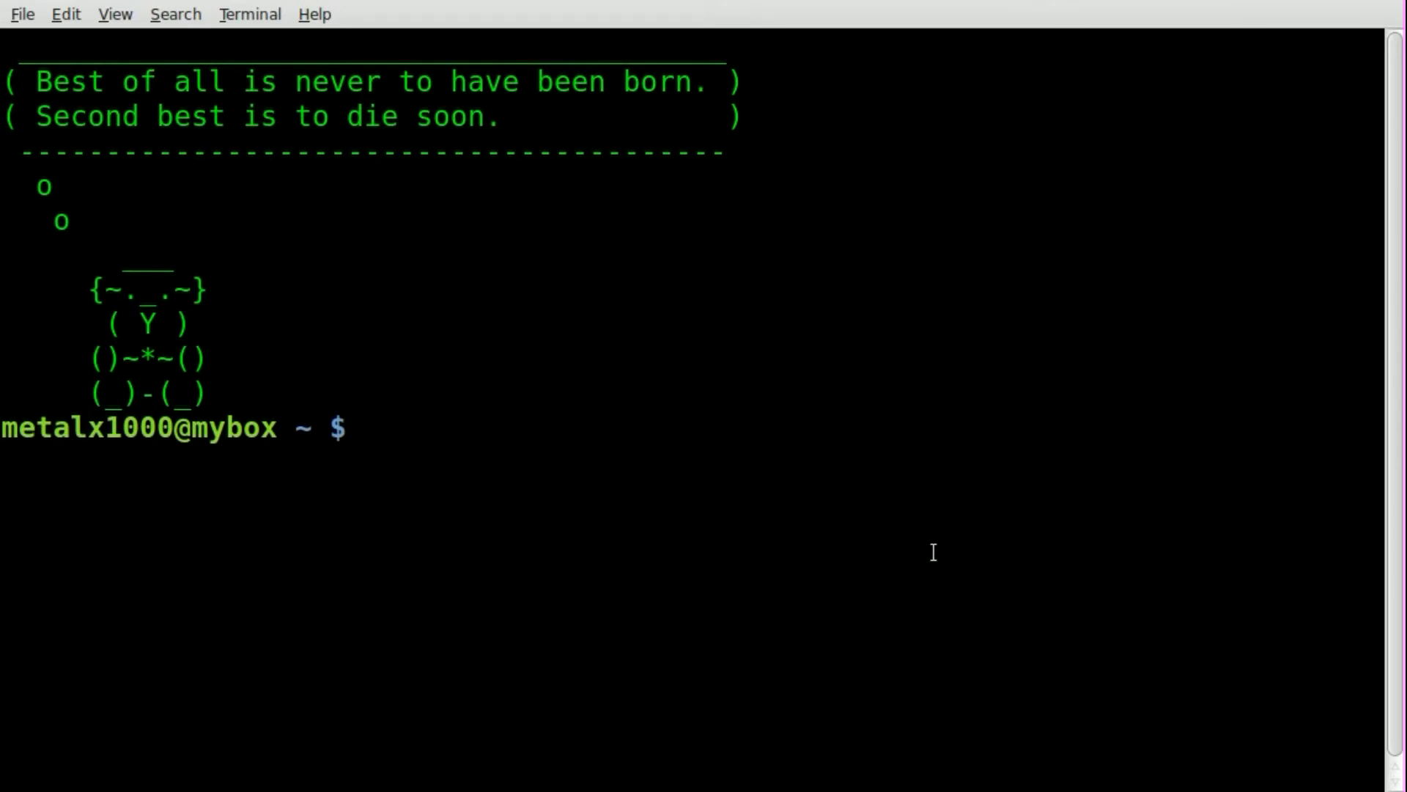
# - Time a two-second sleep with 'time sleep 2', reporting about 2.002 s real, 0.004 s sys
pyautogui.write('time')
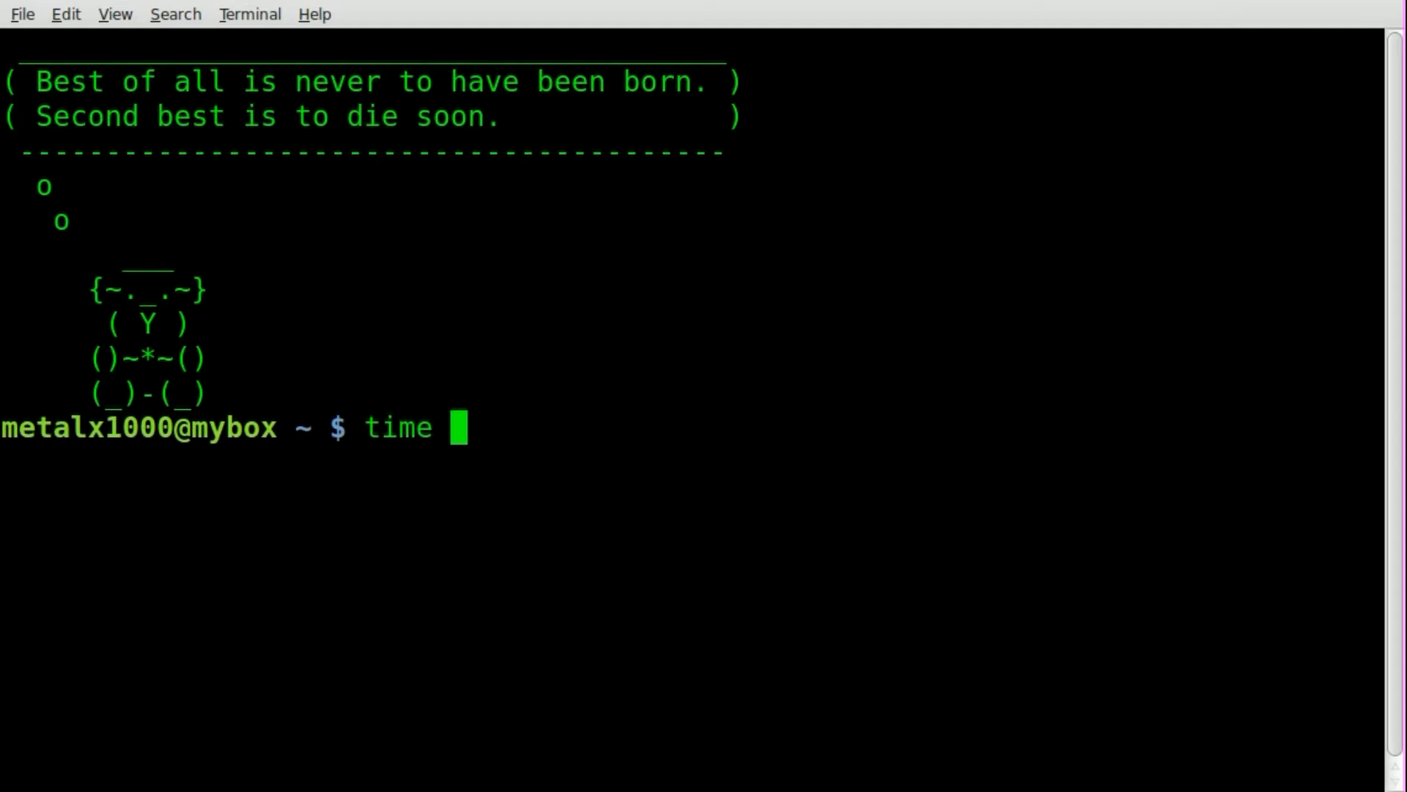
pyautogui.write('sleep')
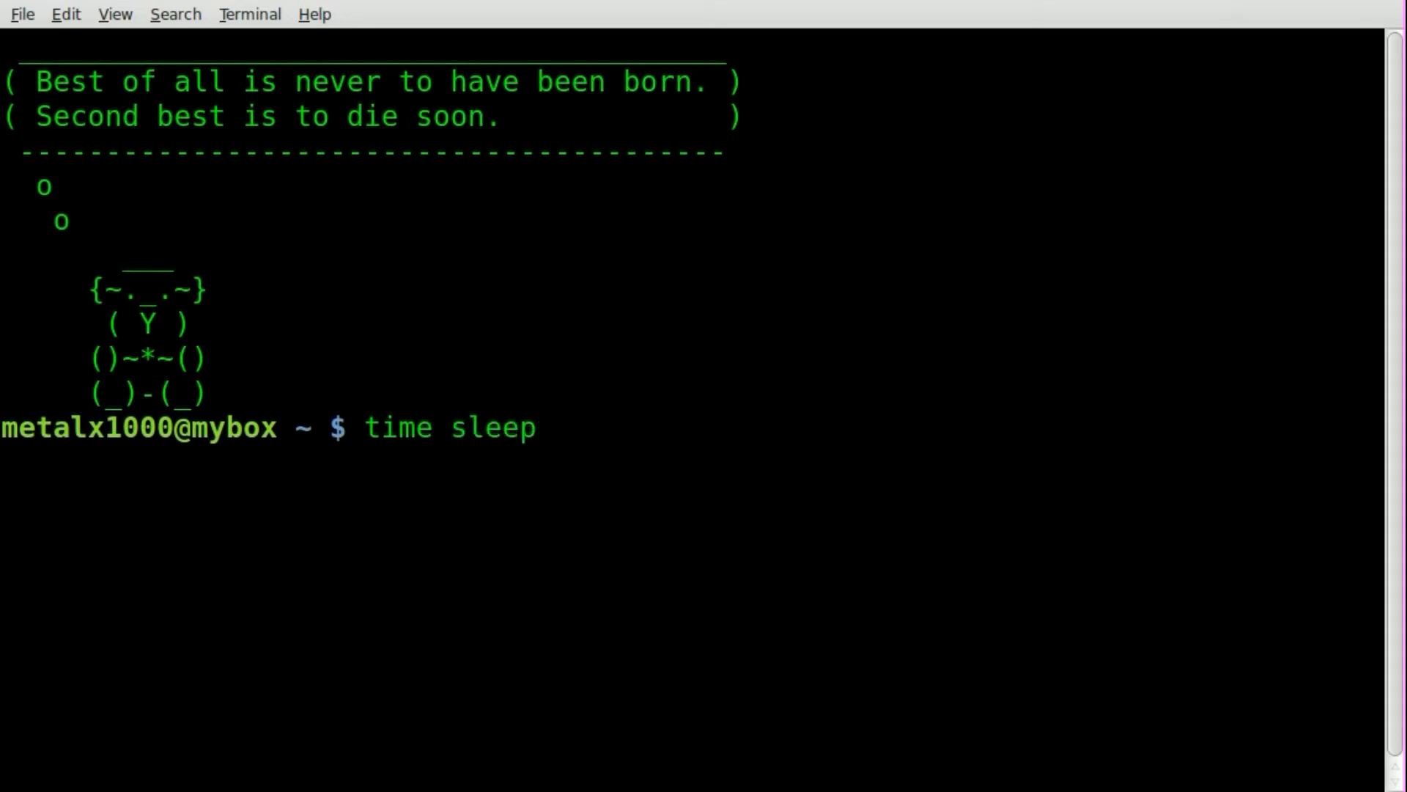
pyautogui.write('2')
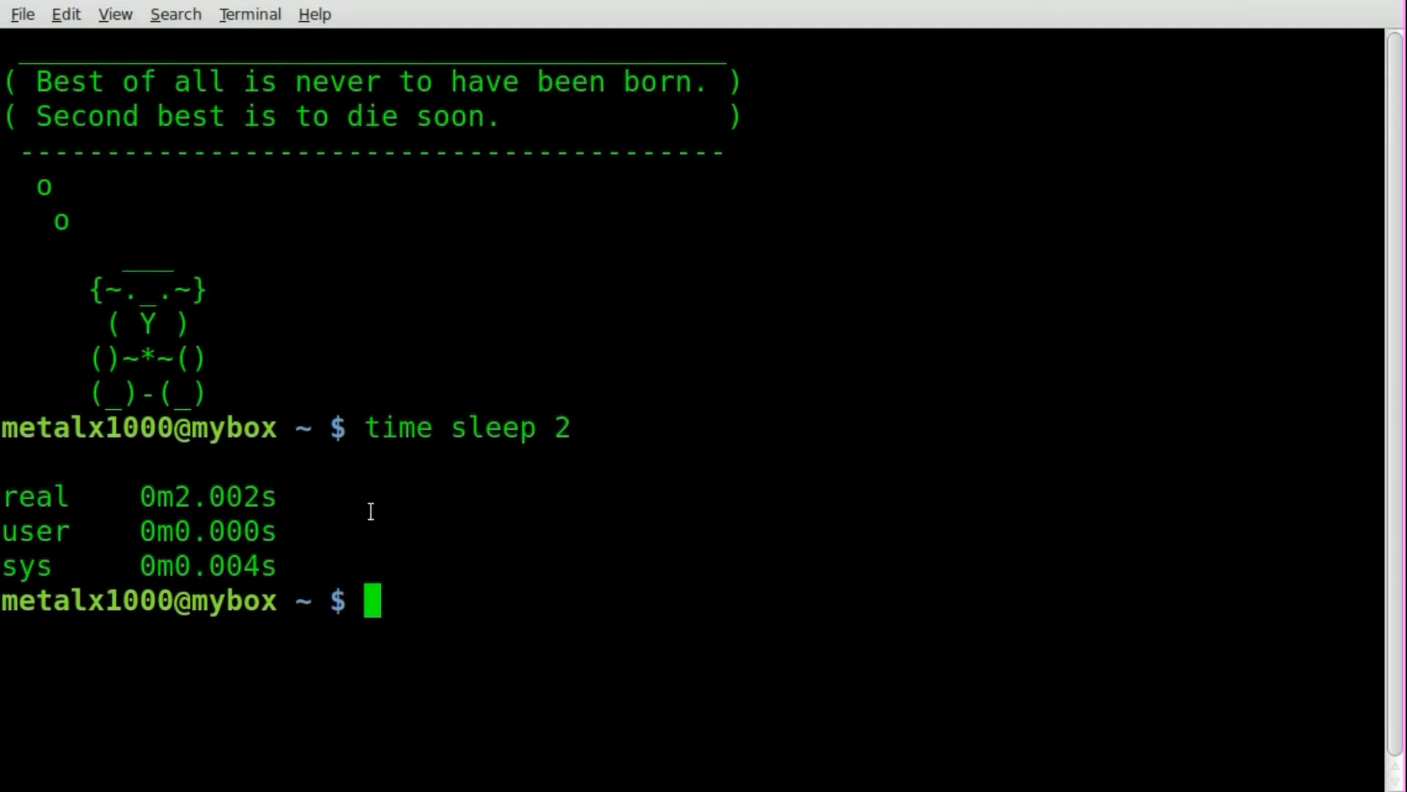
pyautogui.moveTo(392, 511)
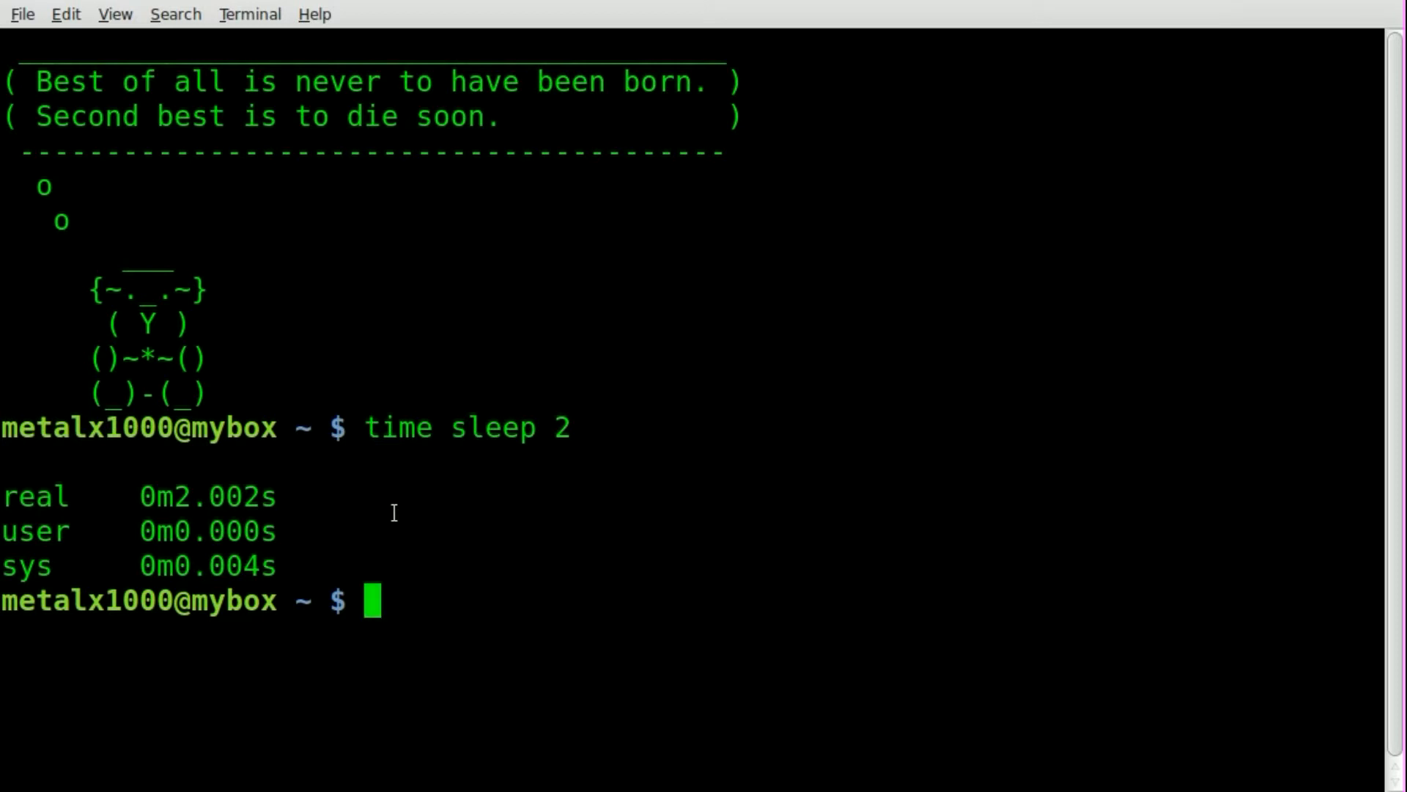
pyautogui.write('time ./')
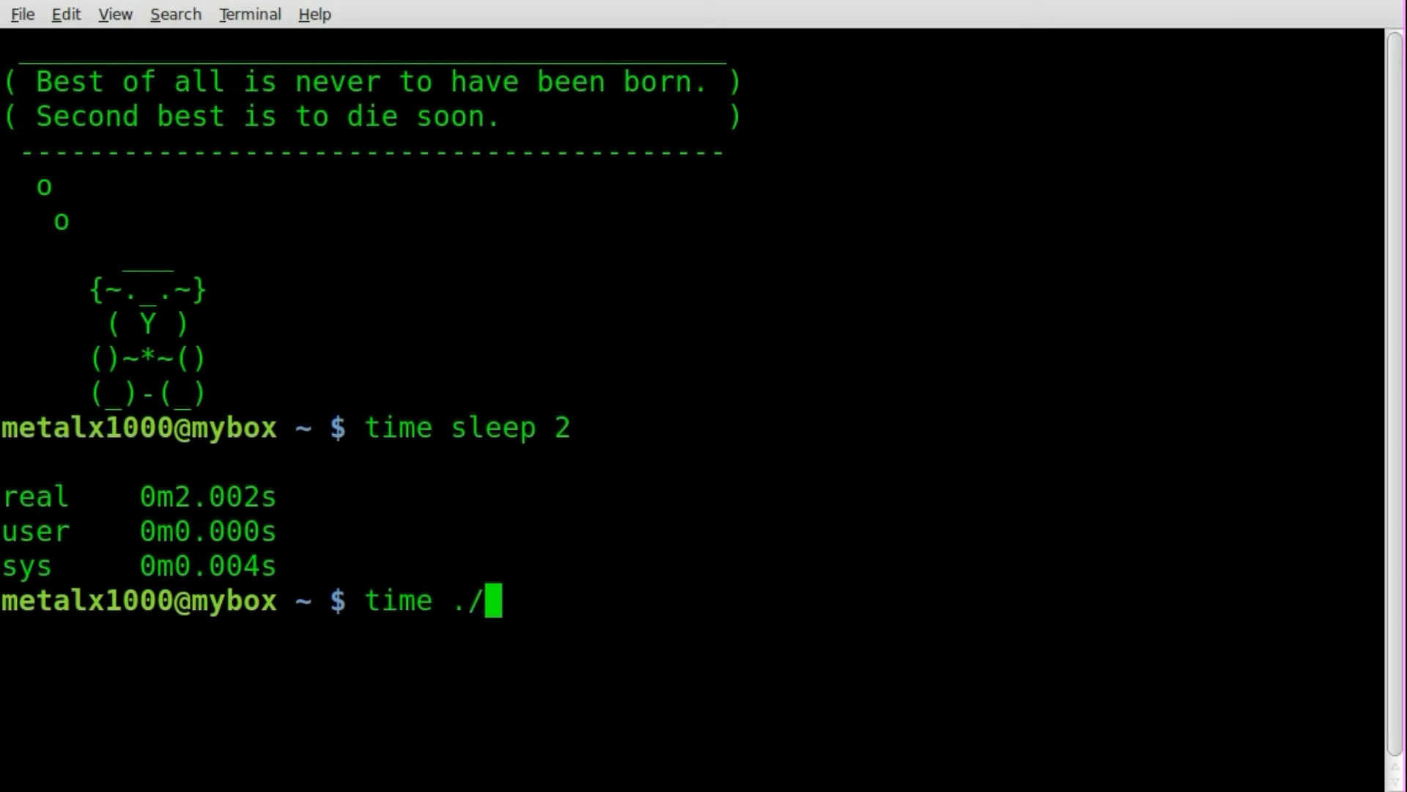
pyautogui.write('my')
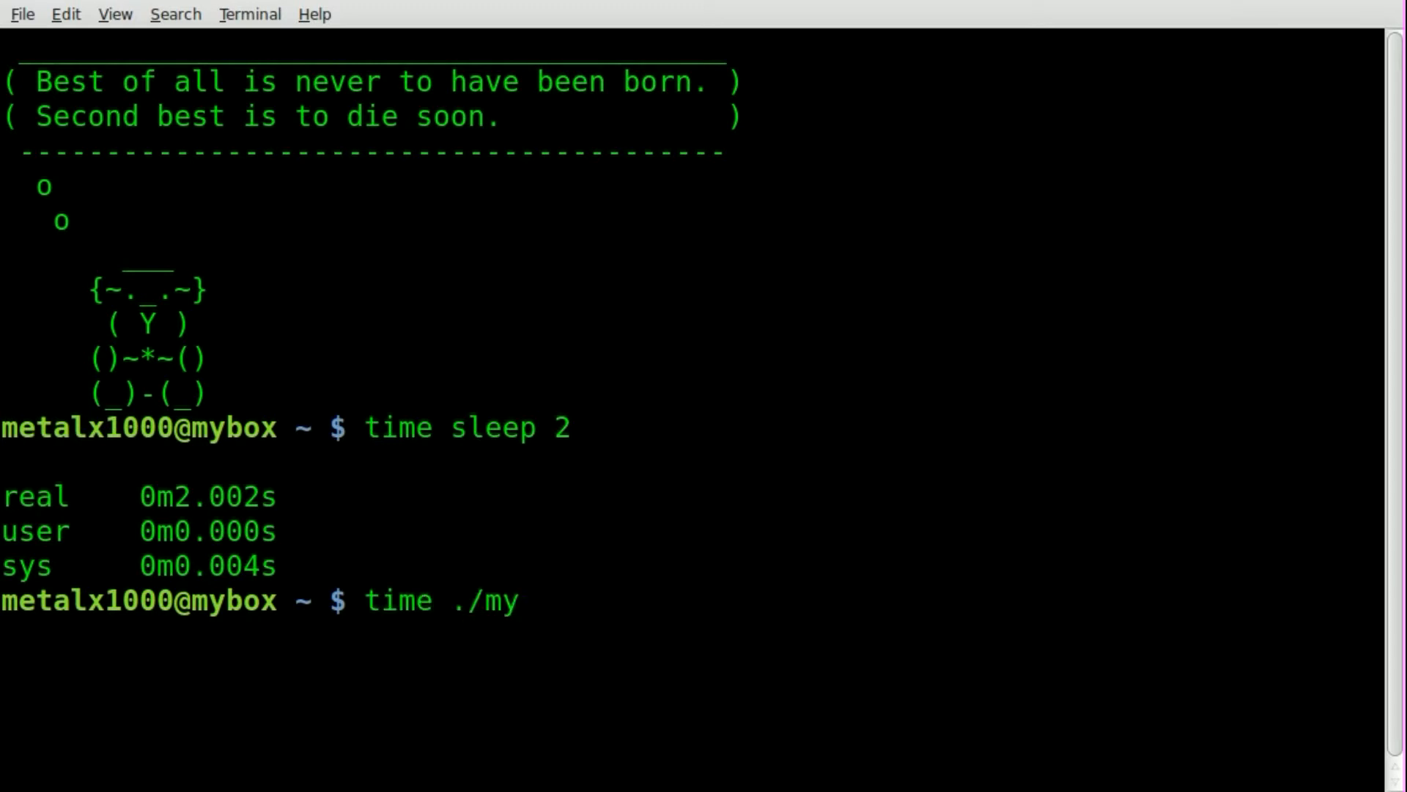
pyautogui.write('script')
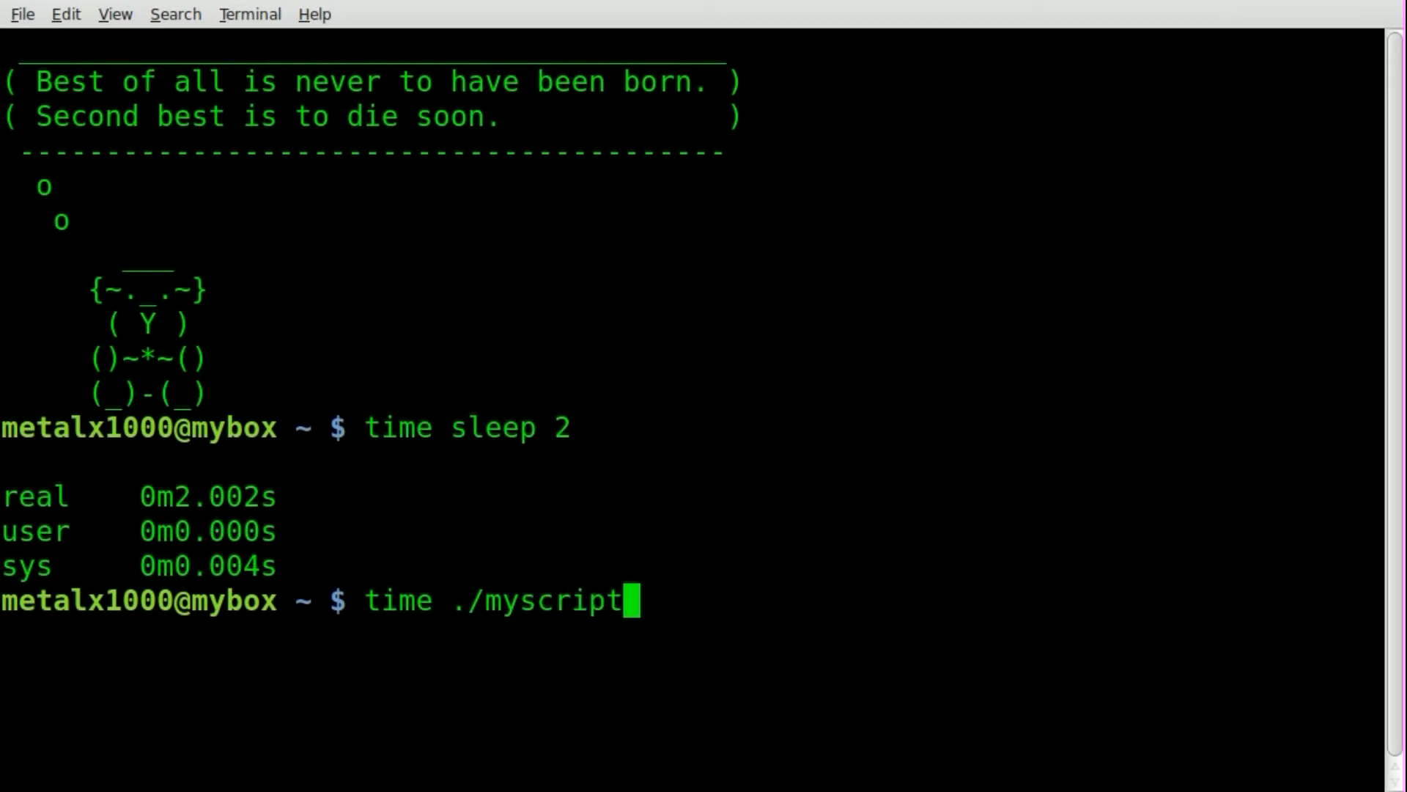
pyautogui.write('.sh')
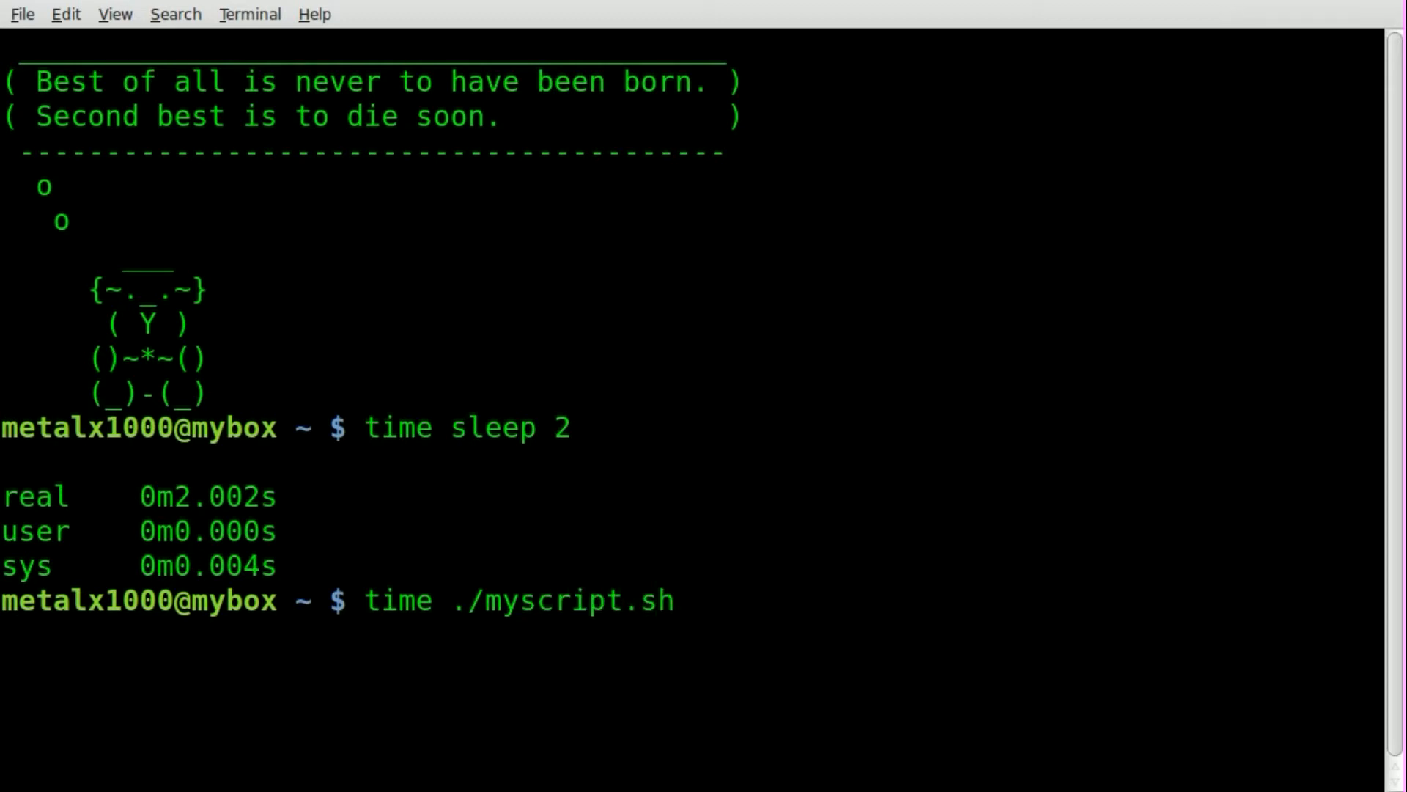
pyautogui.press('BackSpace')
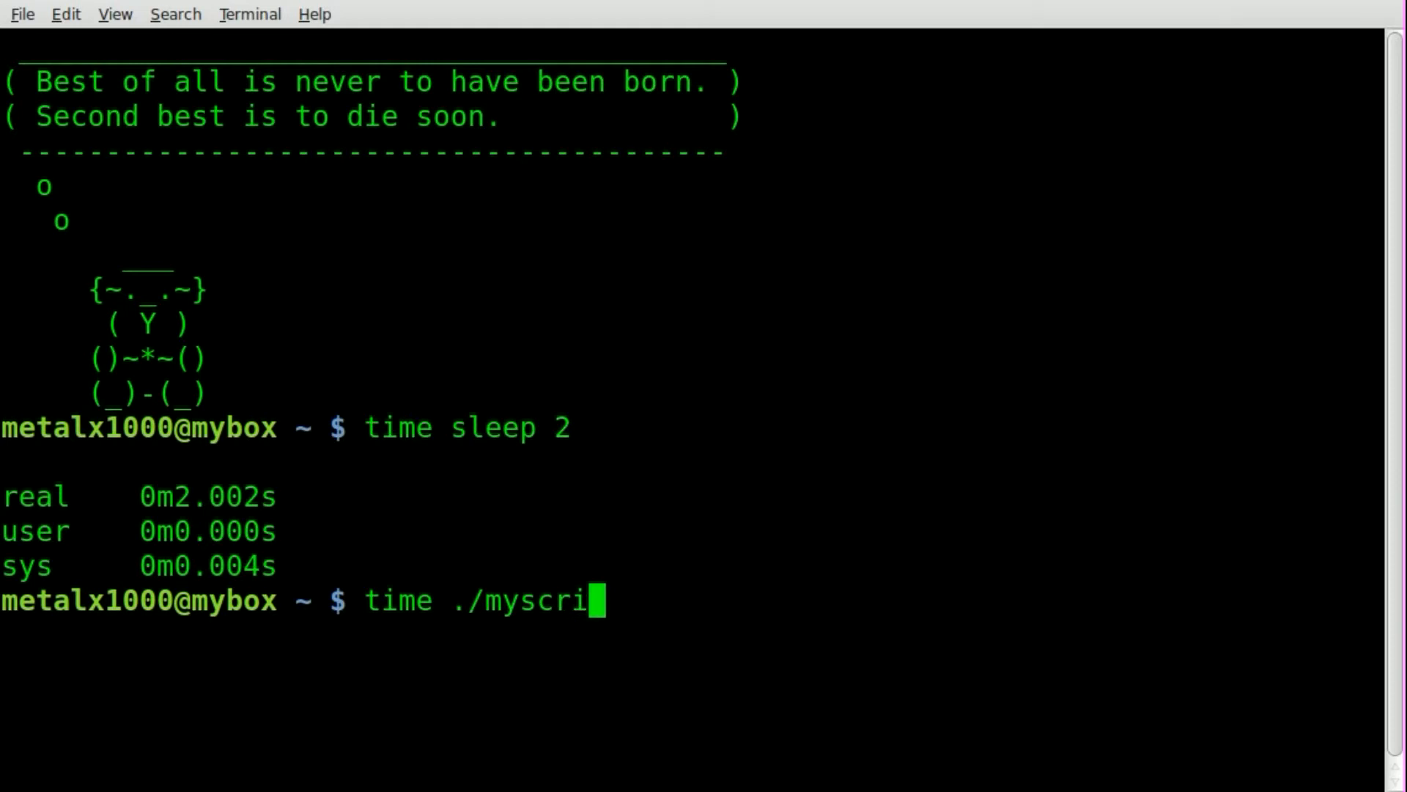
pyautogui.press('ctrl+c')
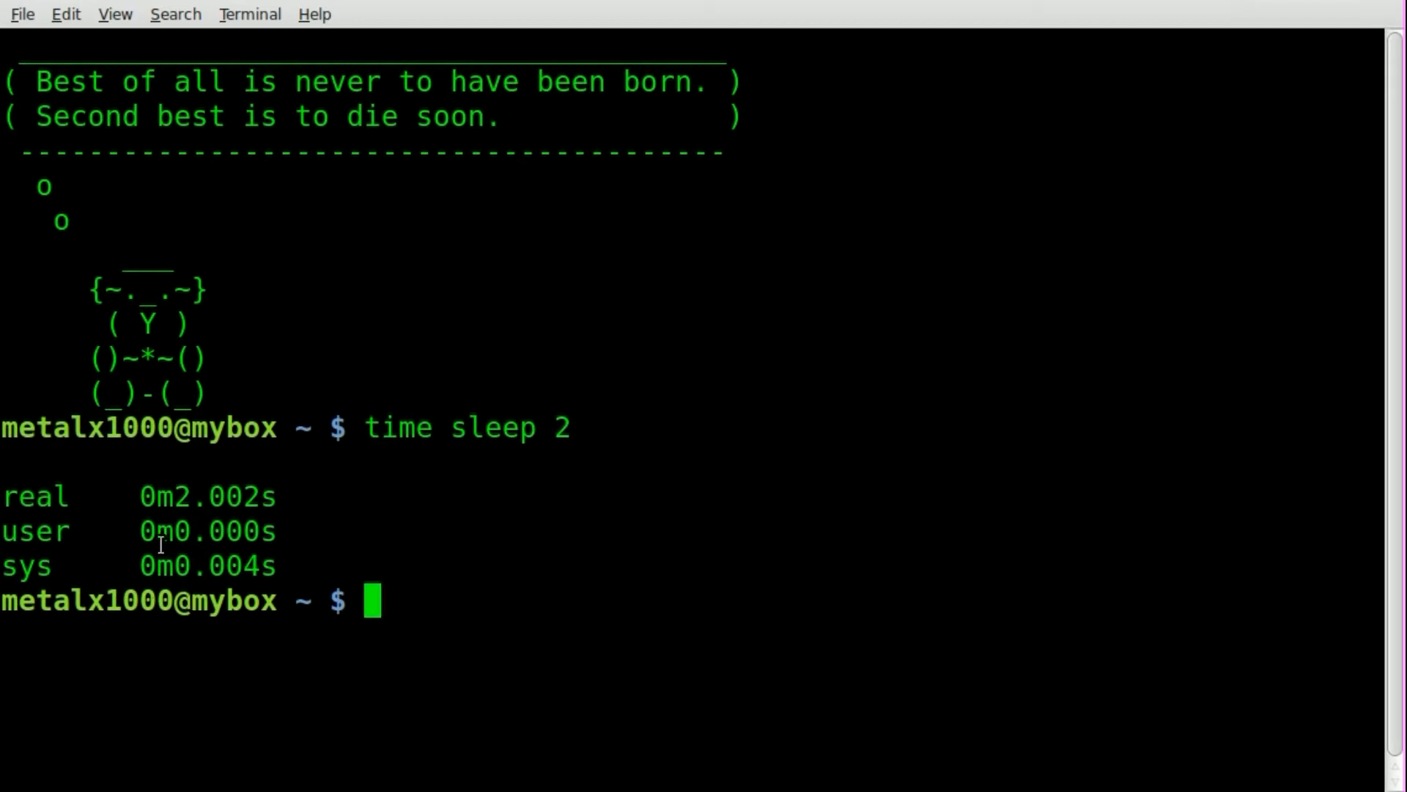
pyautogui.doubleClick(241, 495)
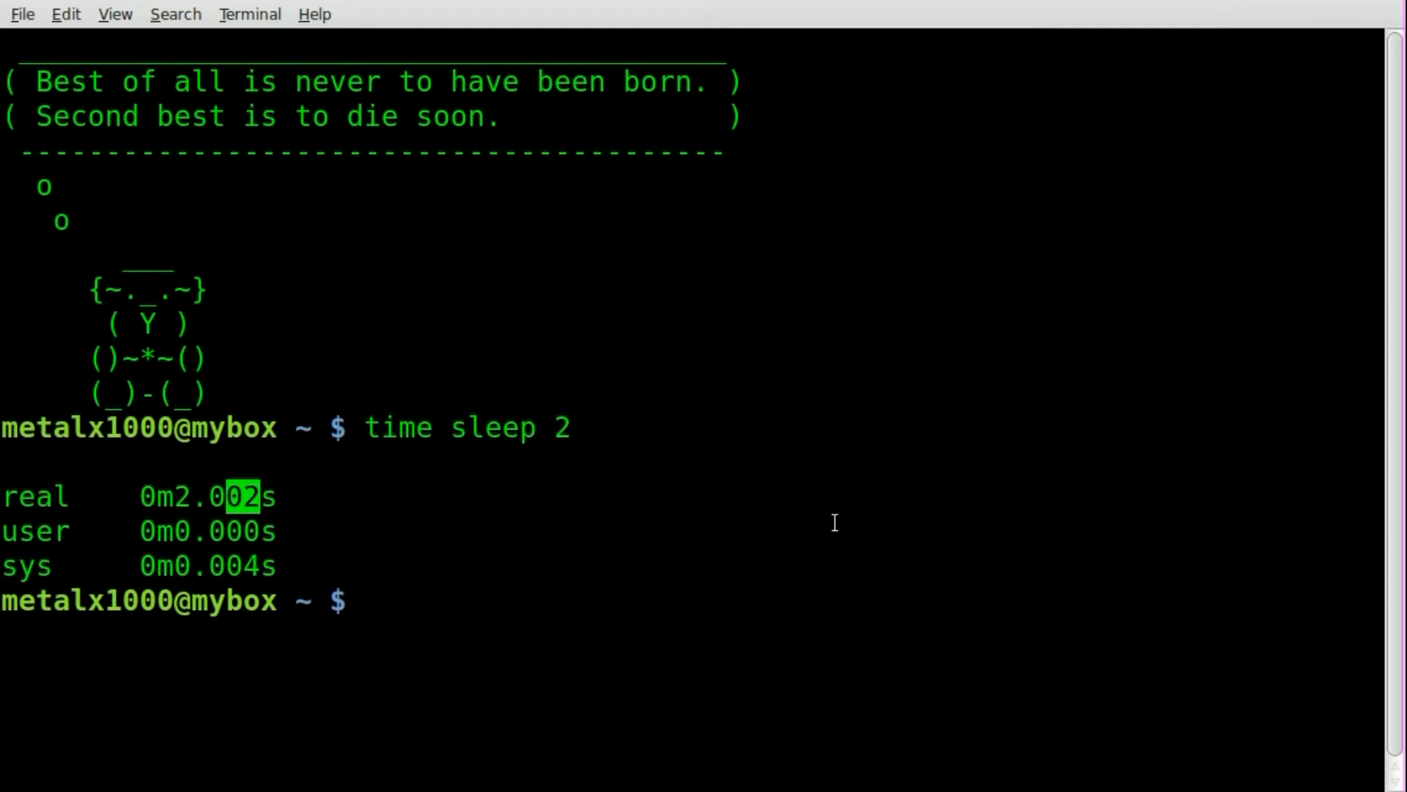
pyautogui.write('cd /tmp')
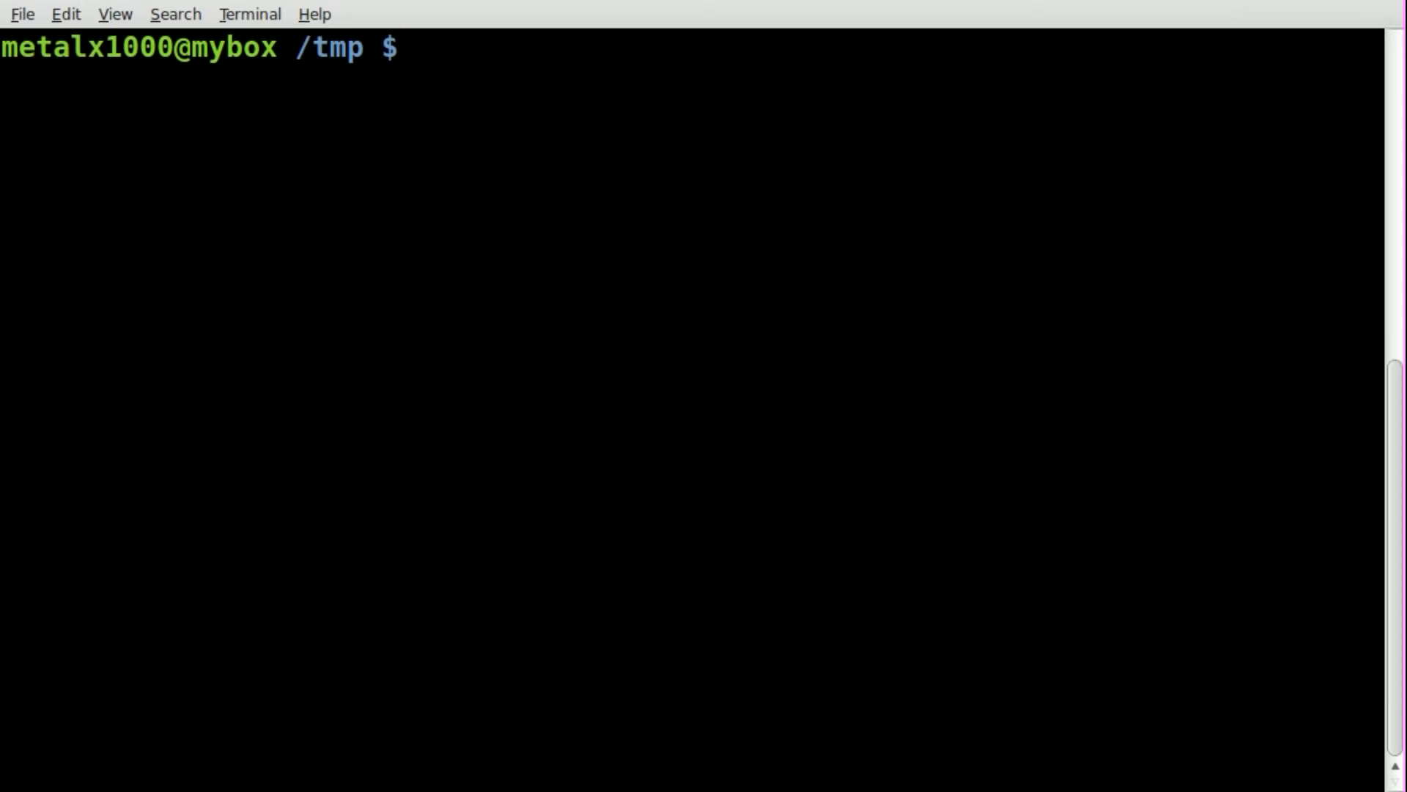
# - Create the scripttime folder in /tmp and open a new myscript.sh in vim there
pyautogui.write('mkdir')
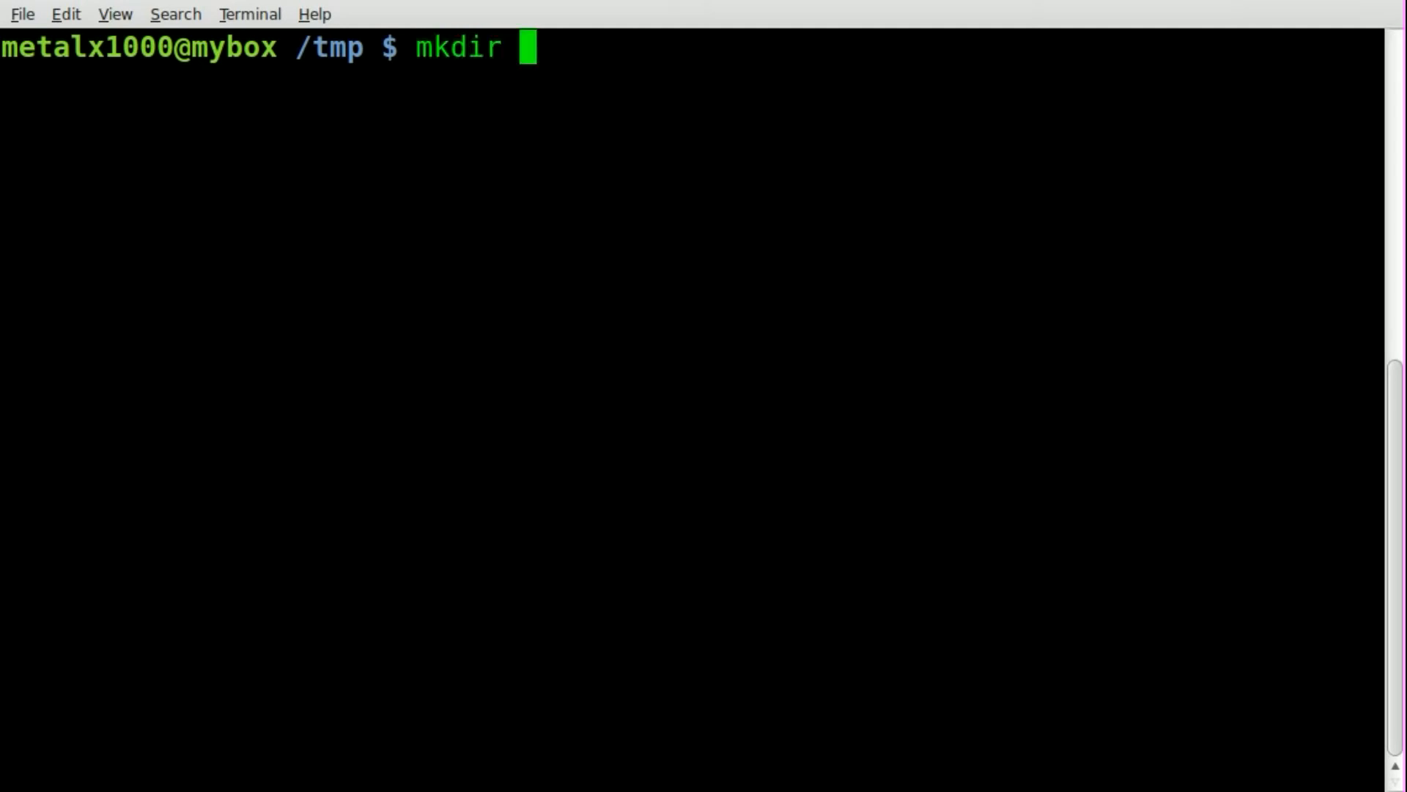
pyautogui.write('scripttime')
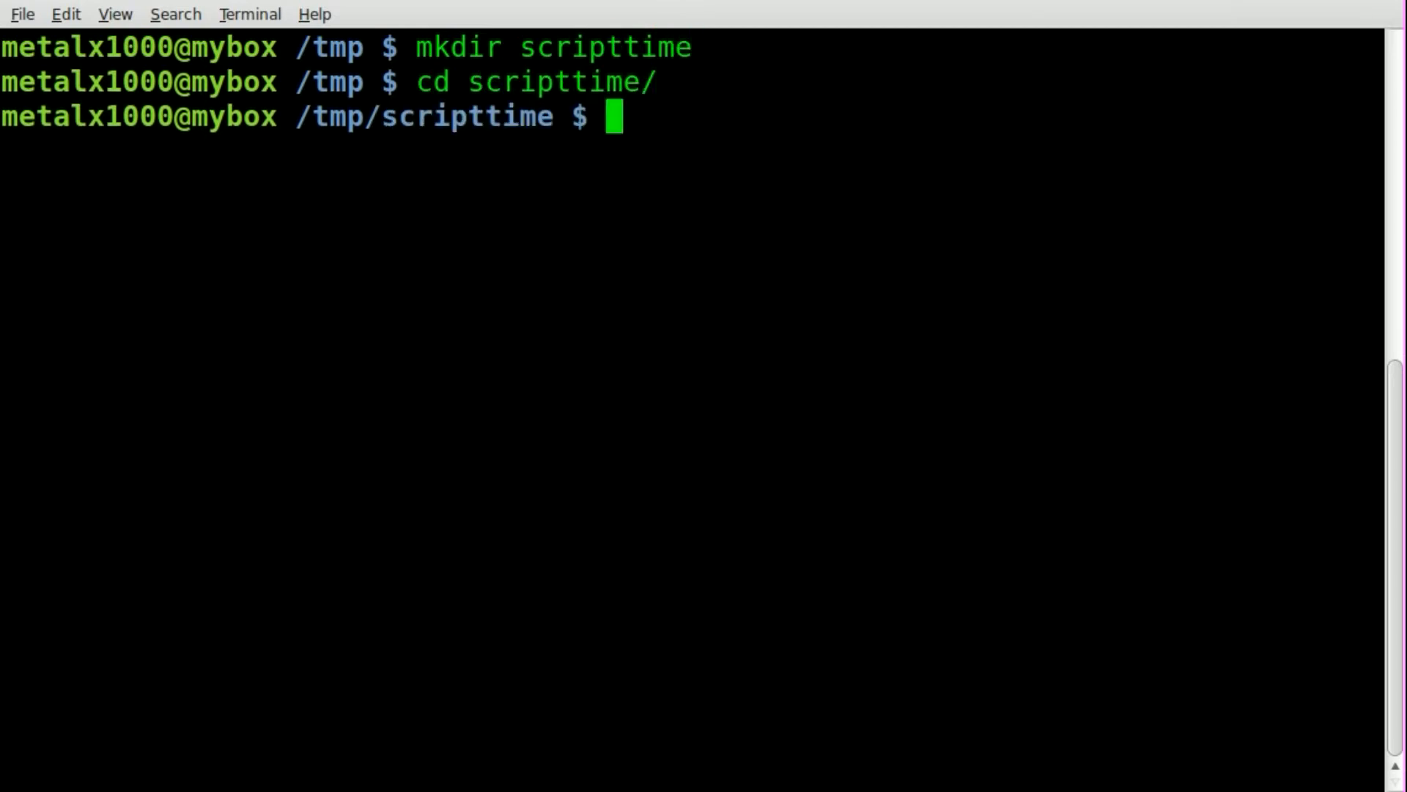
pyautogui.write('vim')
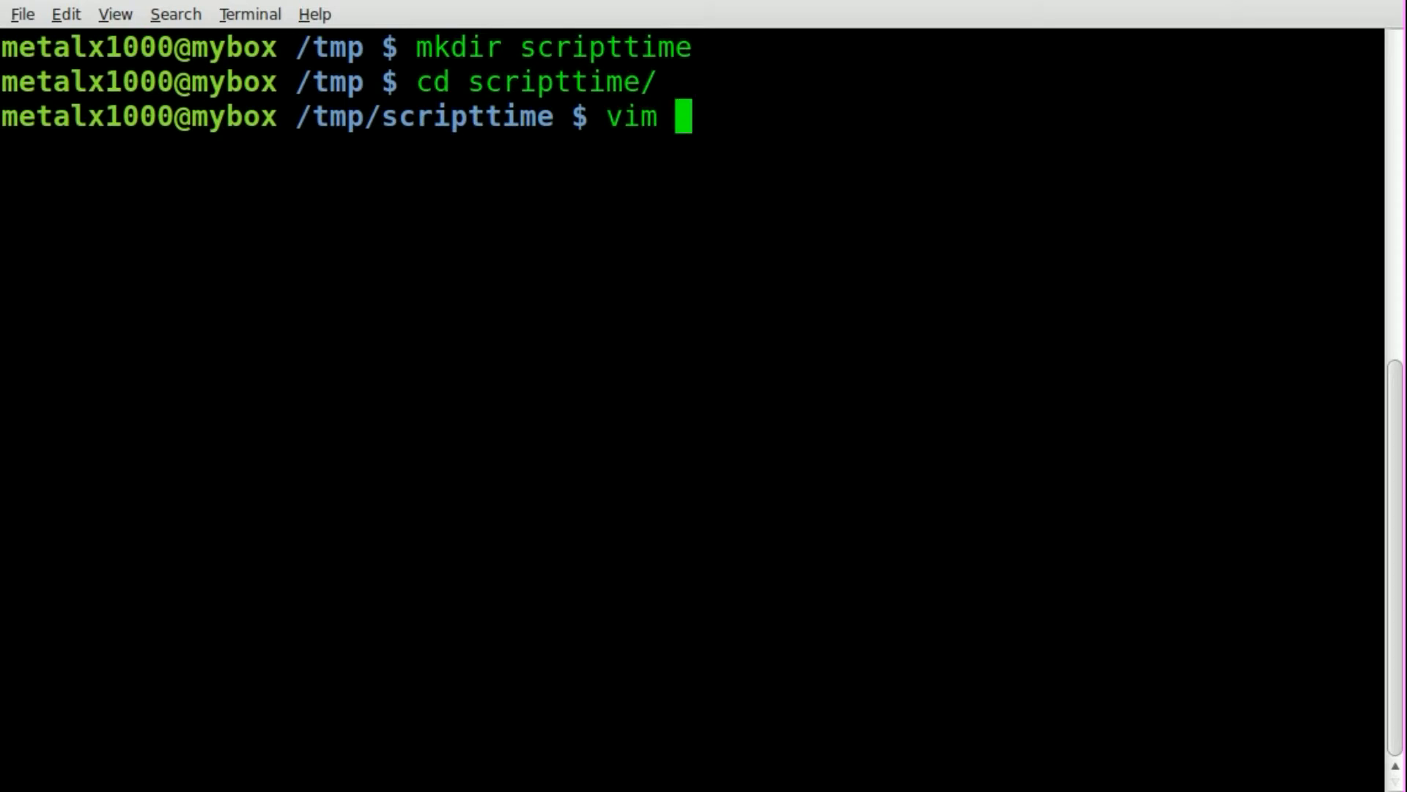
pyautogui.write('mysc')
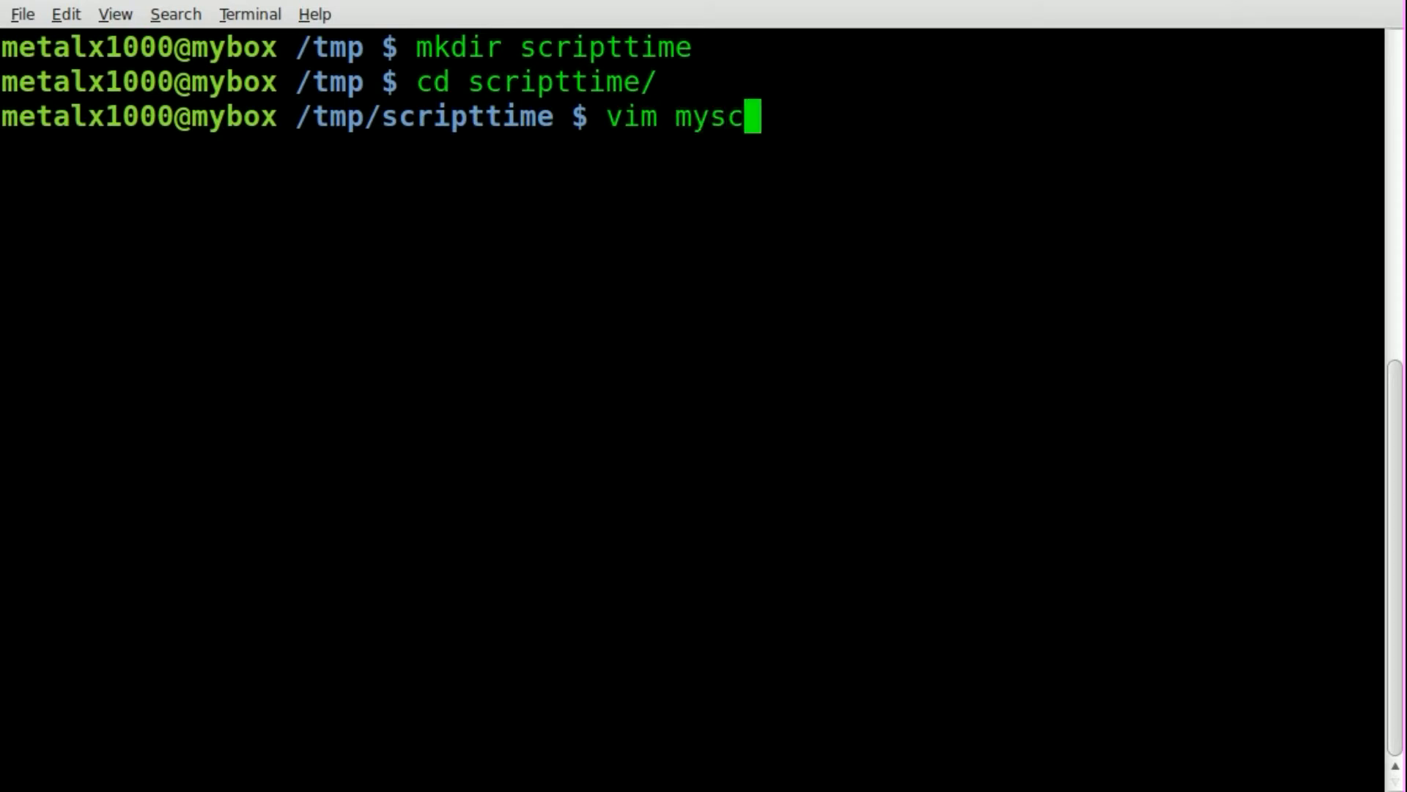
pyautogui.write('ript.py')
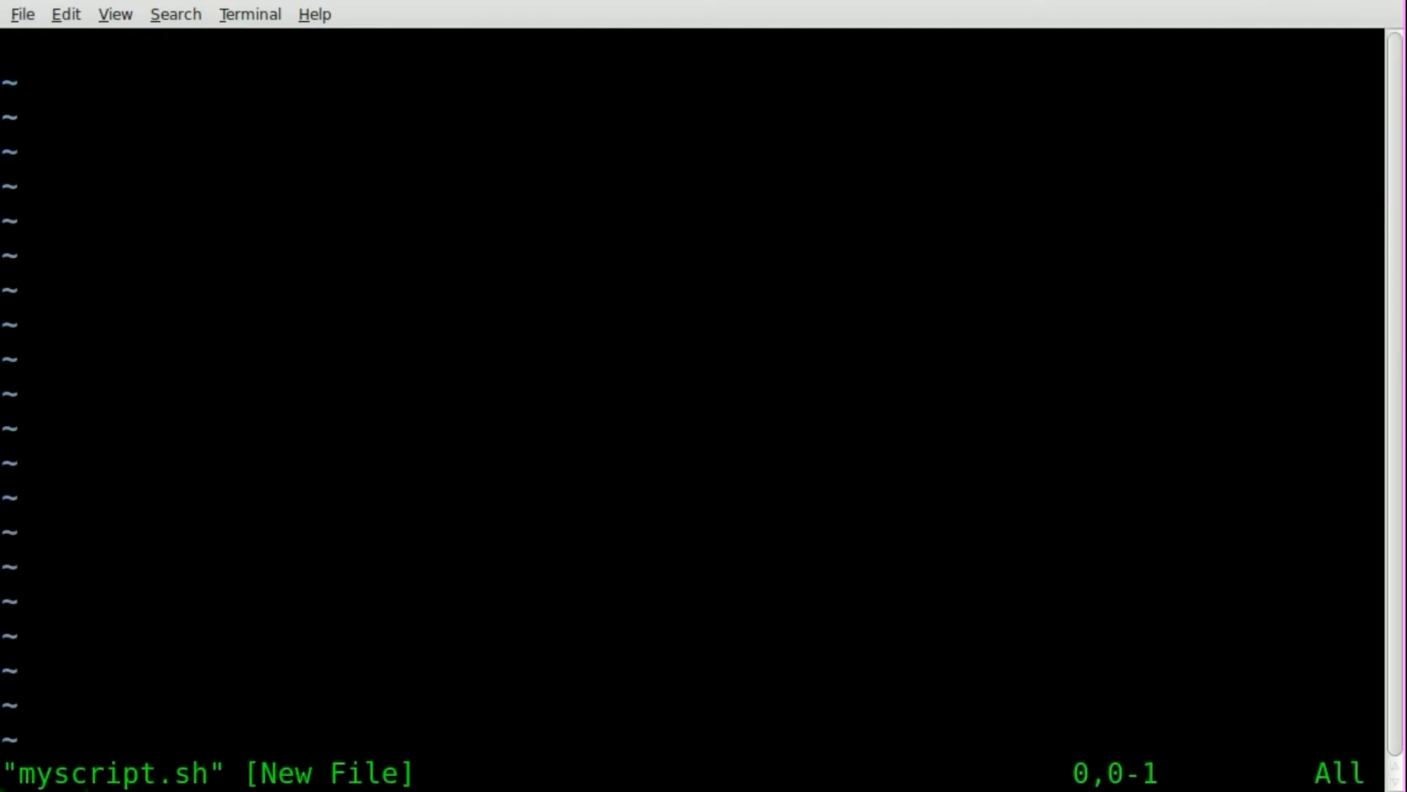
# - Write a #!/bin/bash script with two 'sleep 2' lines and echo "$SECONDS", then save
pyautogui.write('#!/bi')
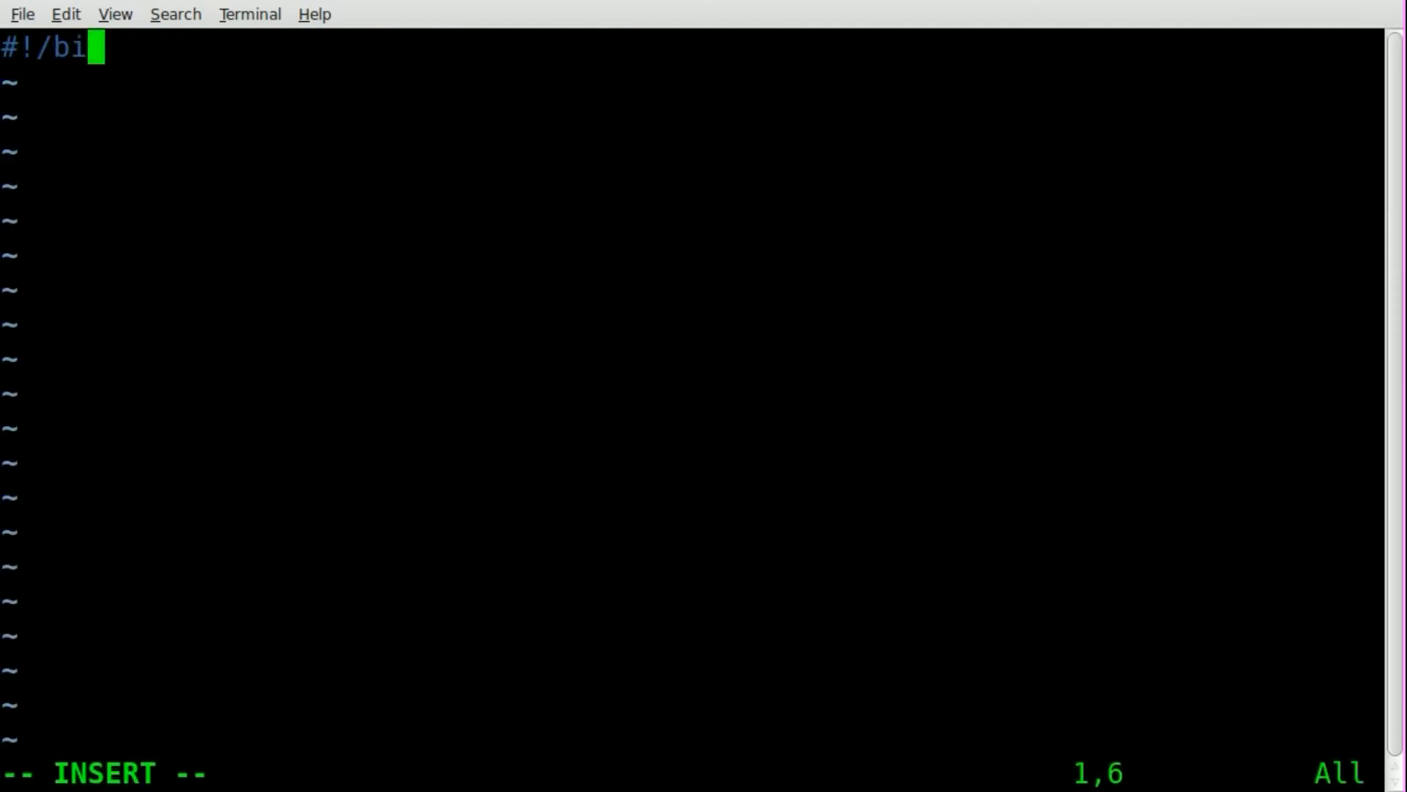
pyautogui.write('n/')
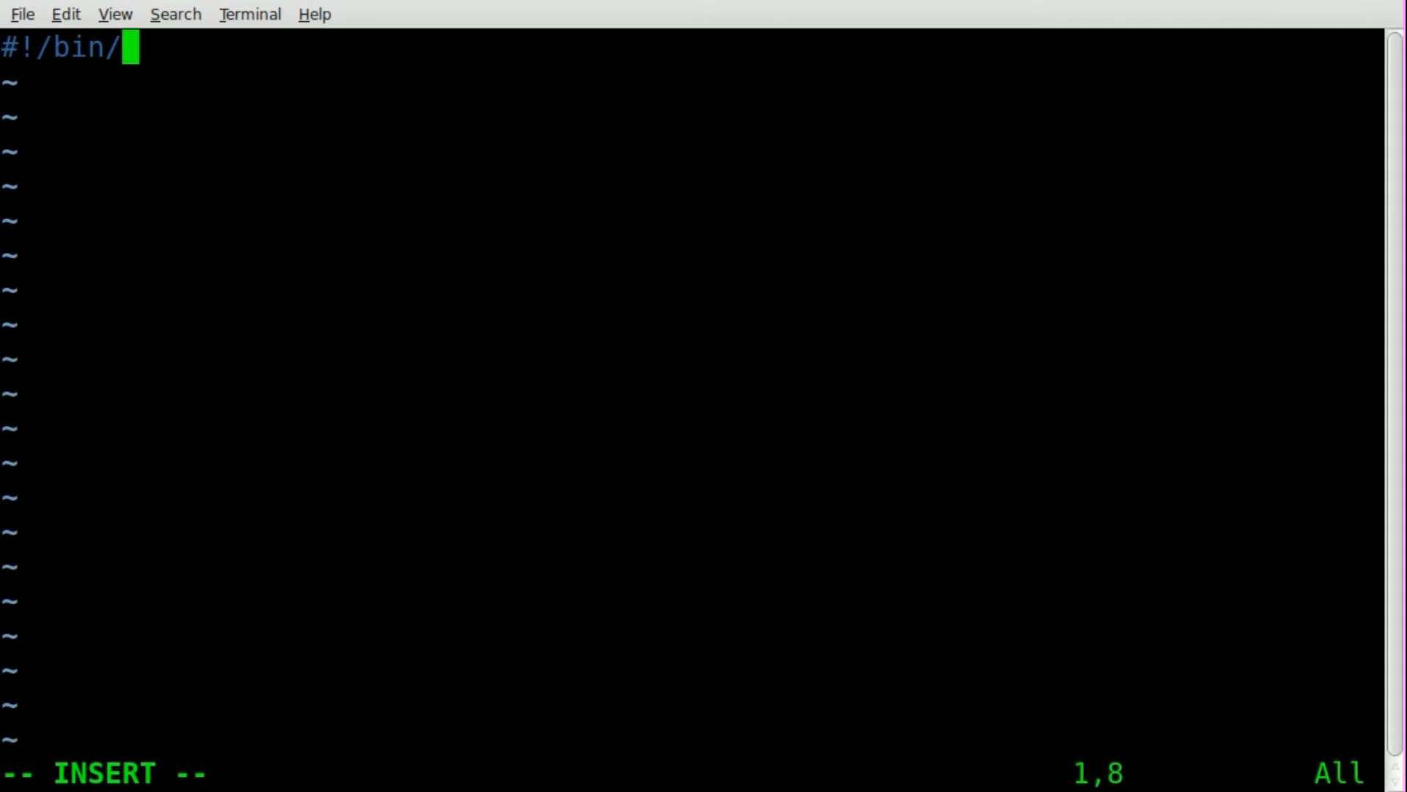
pyautogui.write('bash')
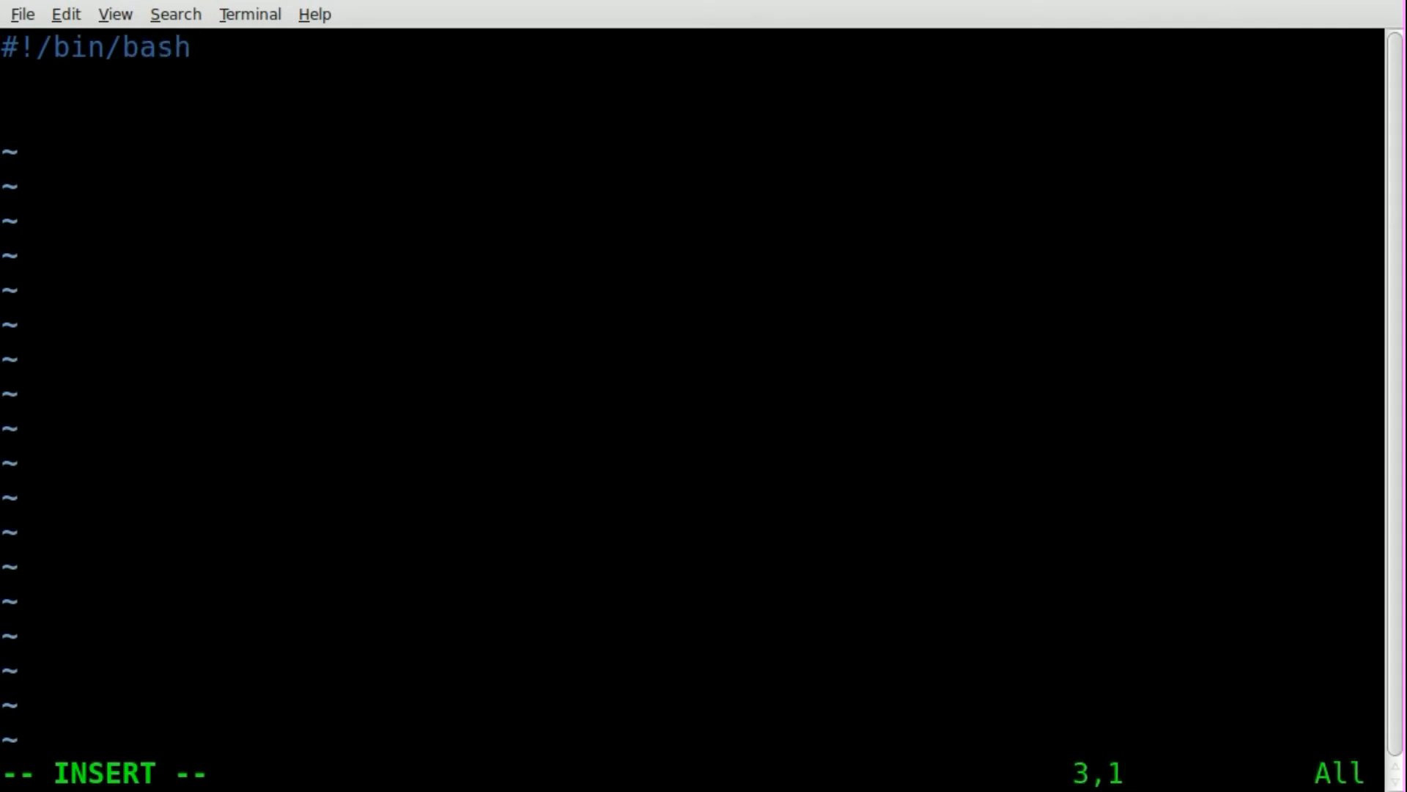
pyautogui.write('sleep 2')
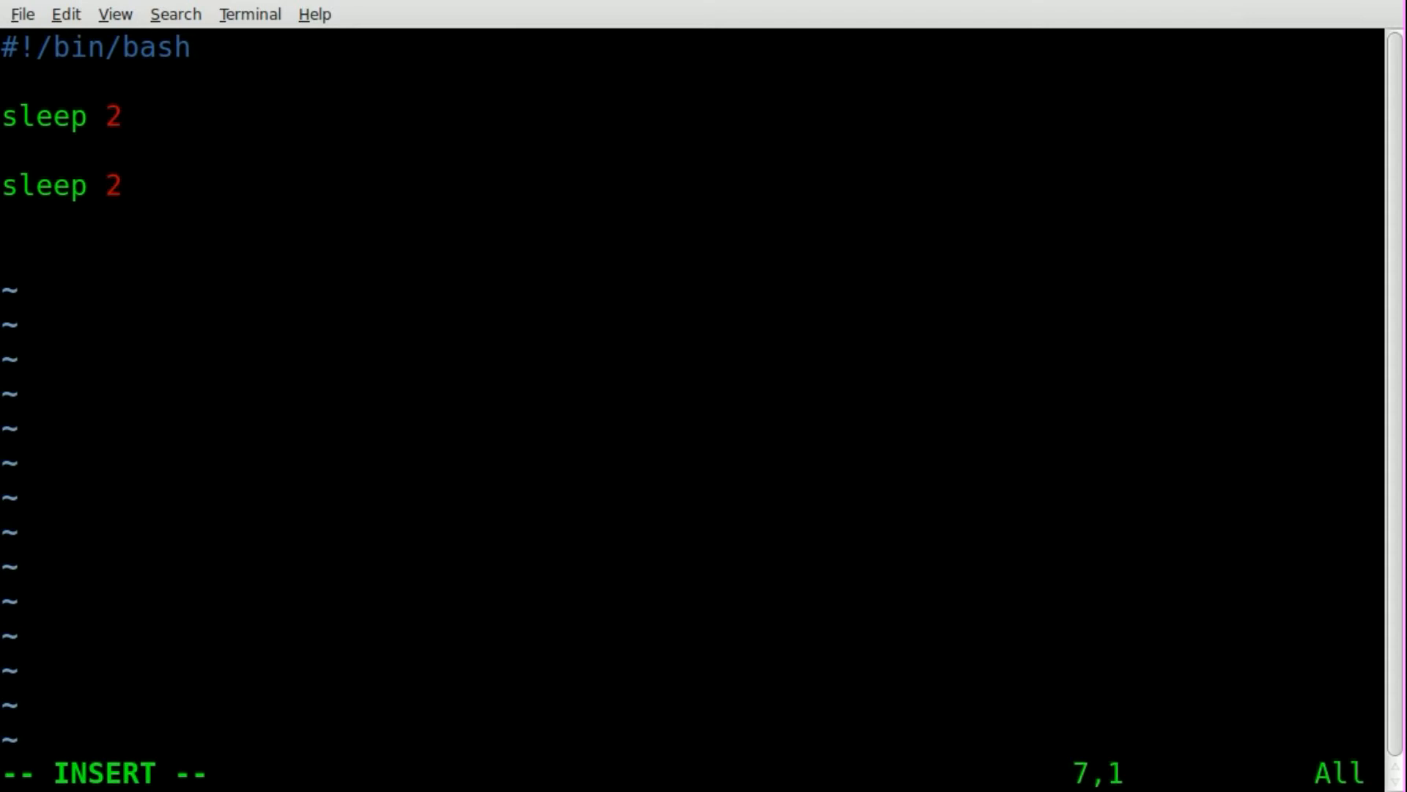
pyautogui.write('echo "')
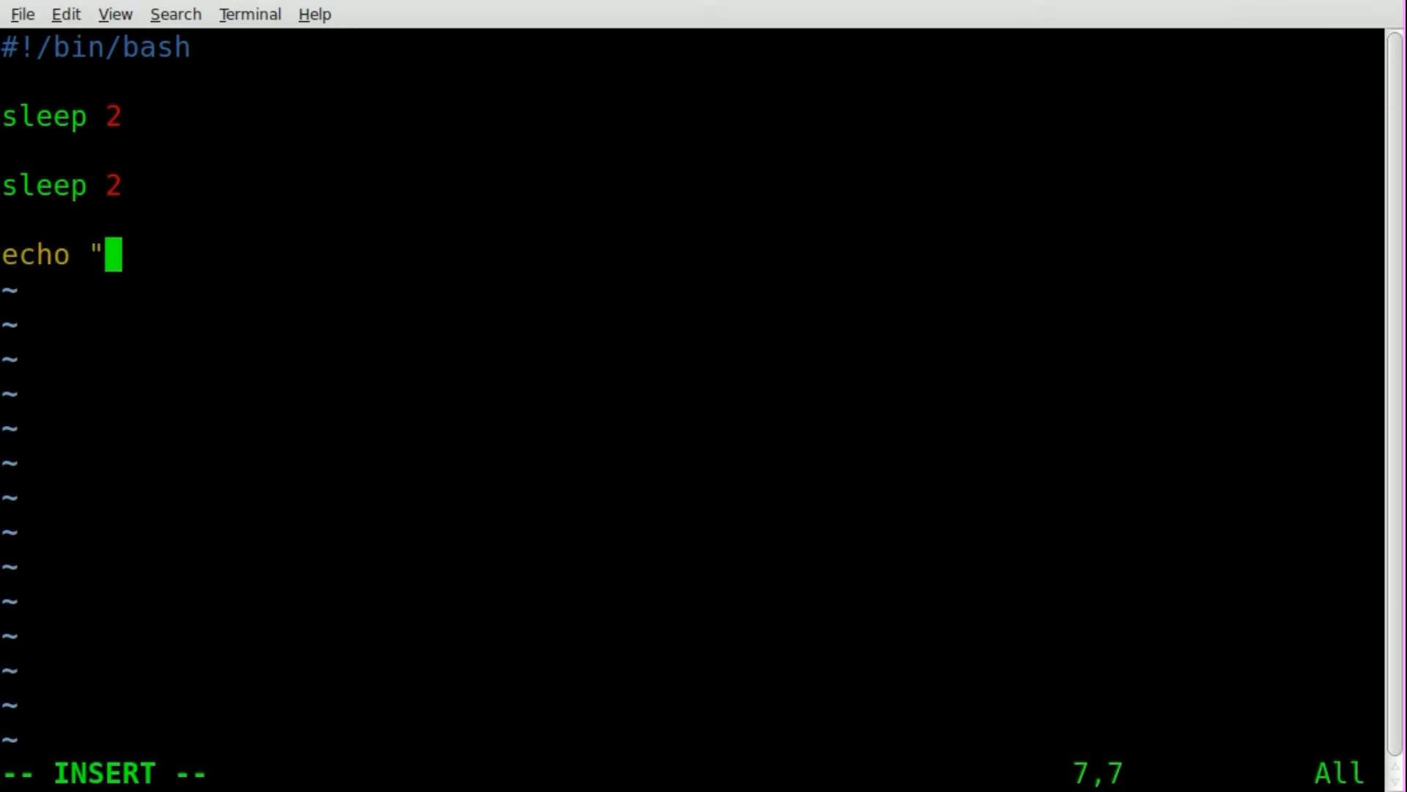
pyautogui.write('$')
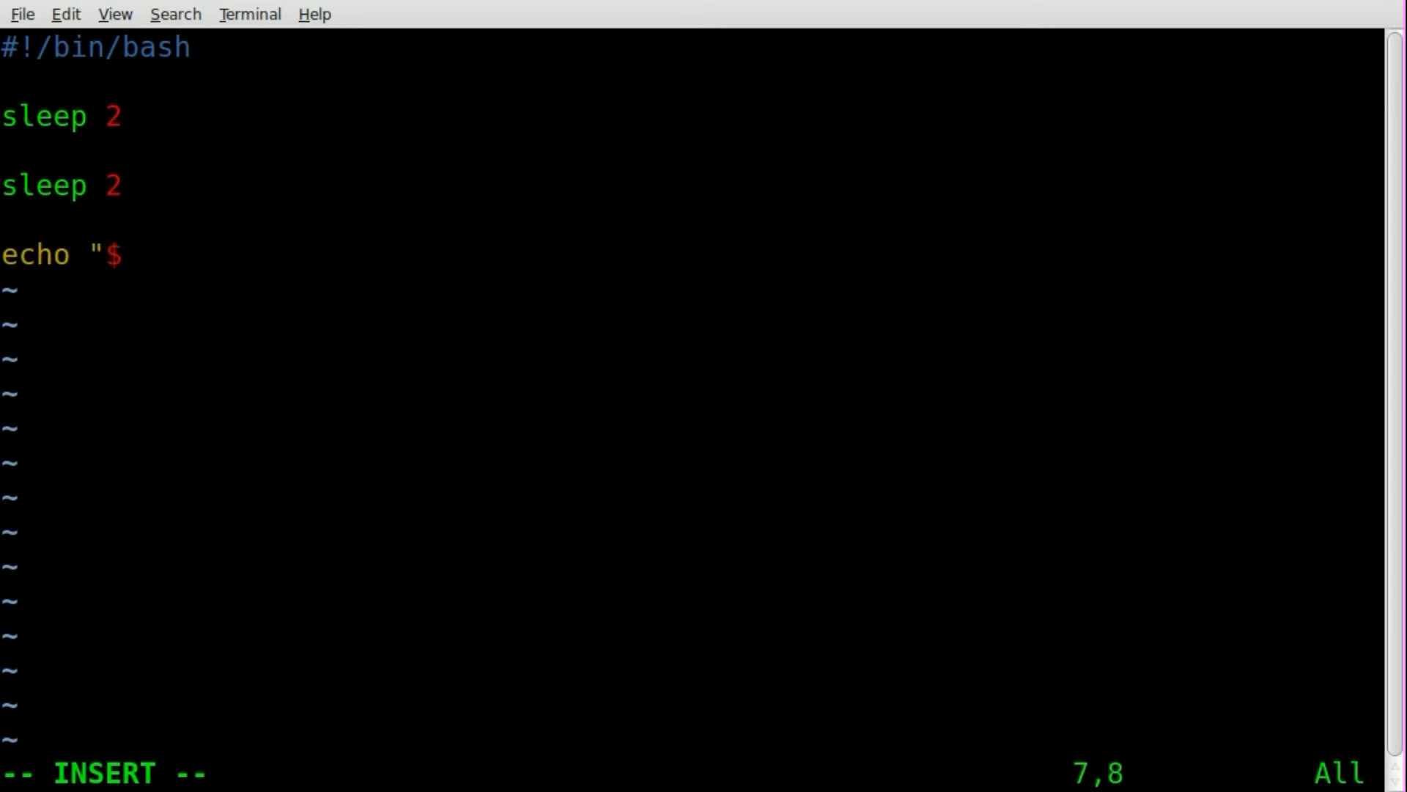
pyautogui.write('SECONDS"')
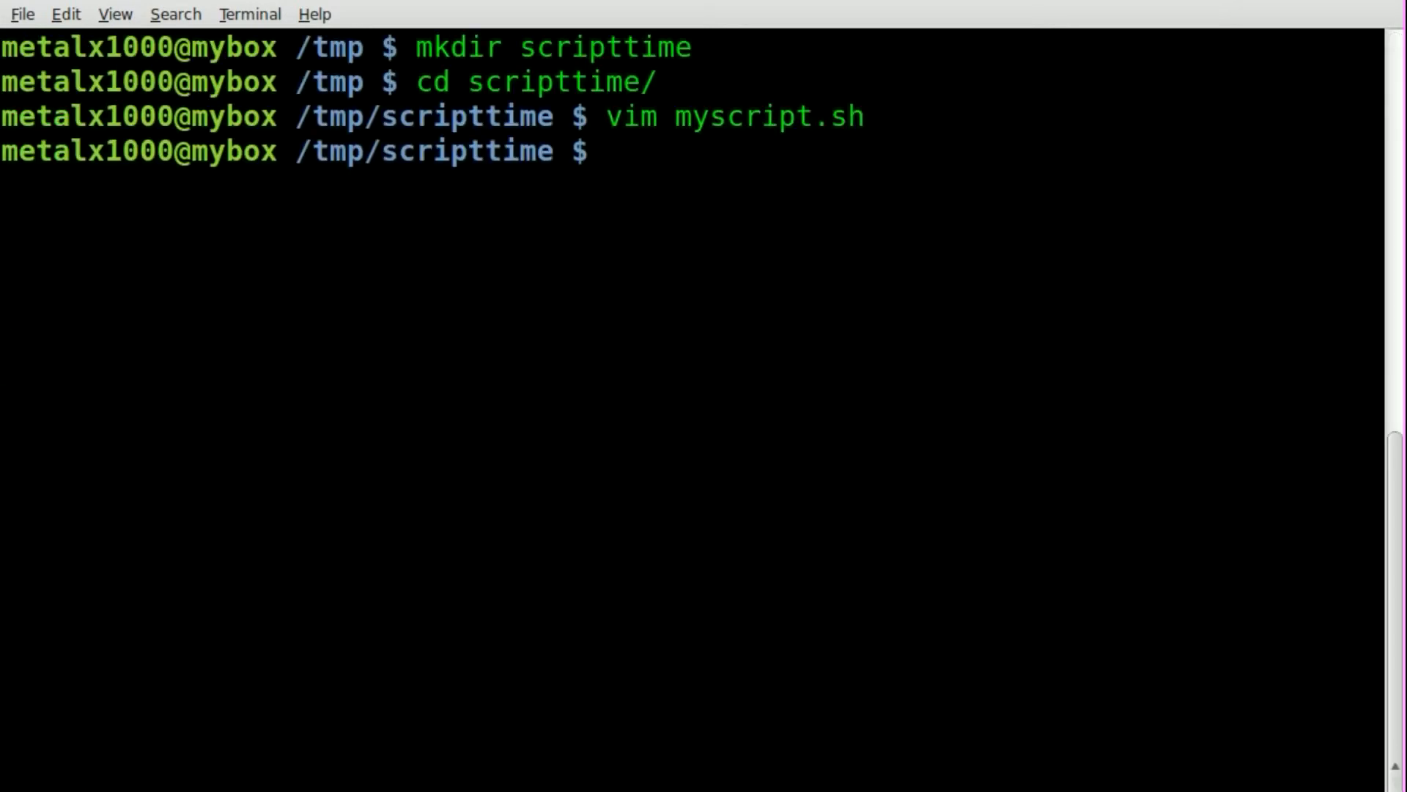
# - Make myscript.sh executable with chmod +x and run it, printing 4 seconds
pyautogui.write('chmod +x')
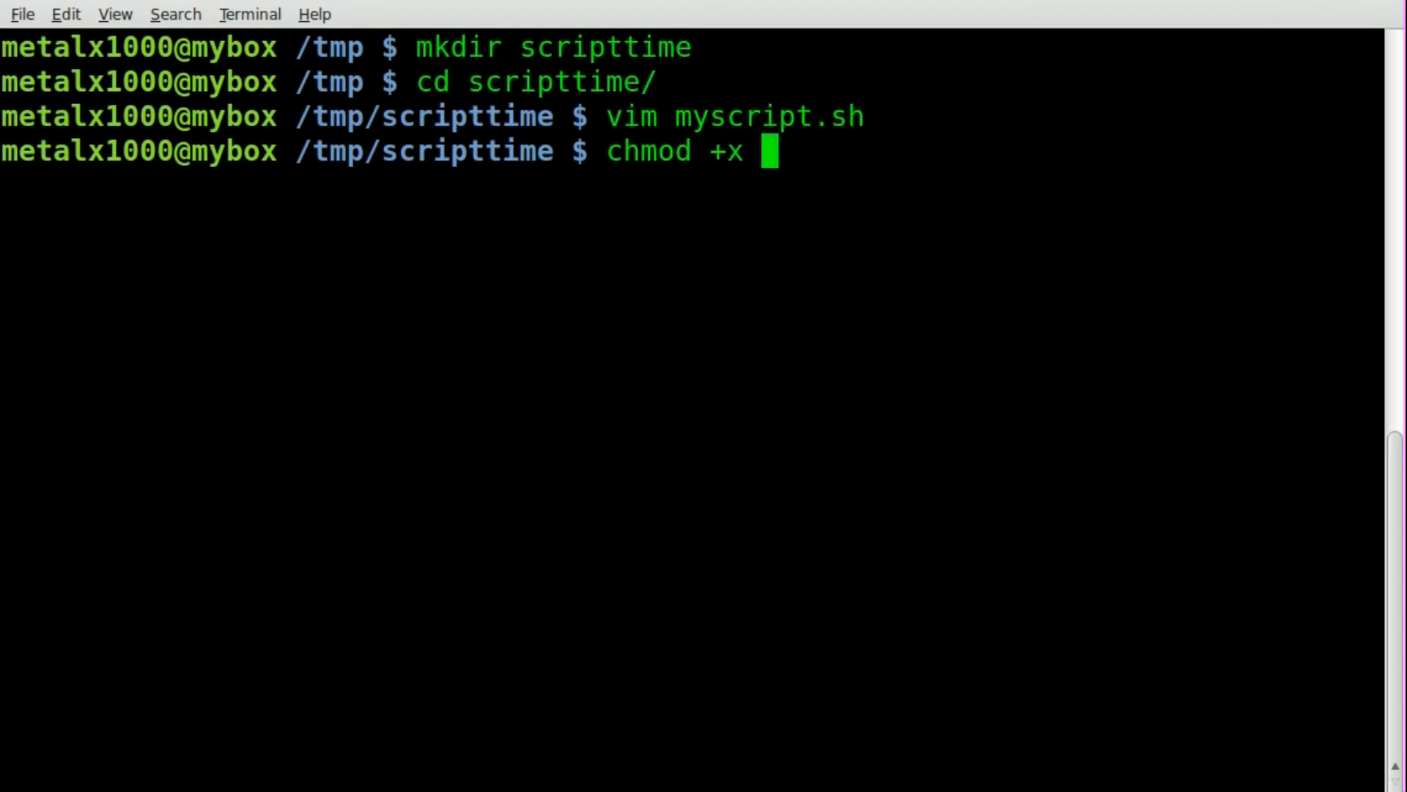
pyautogui.write('myscript.sh')
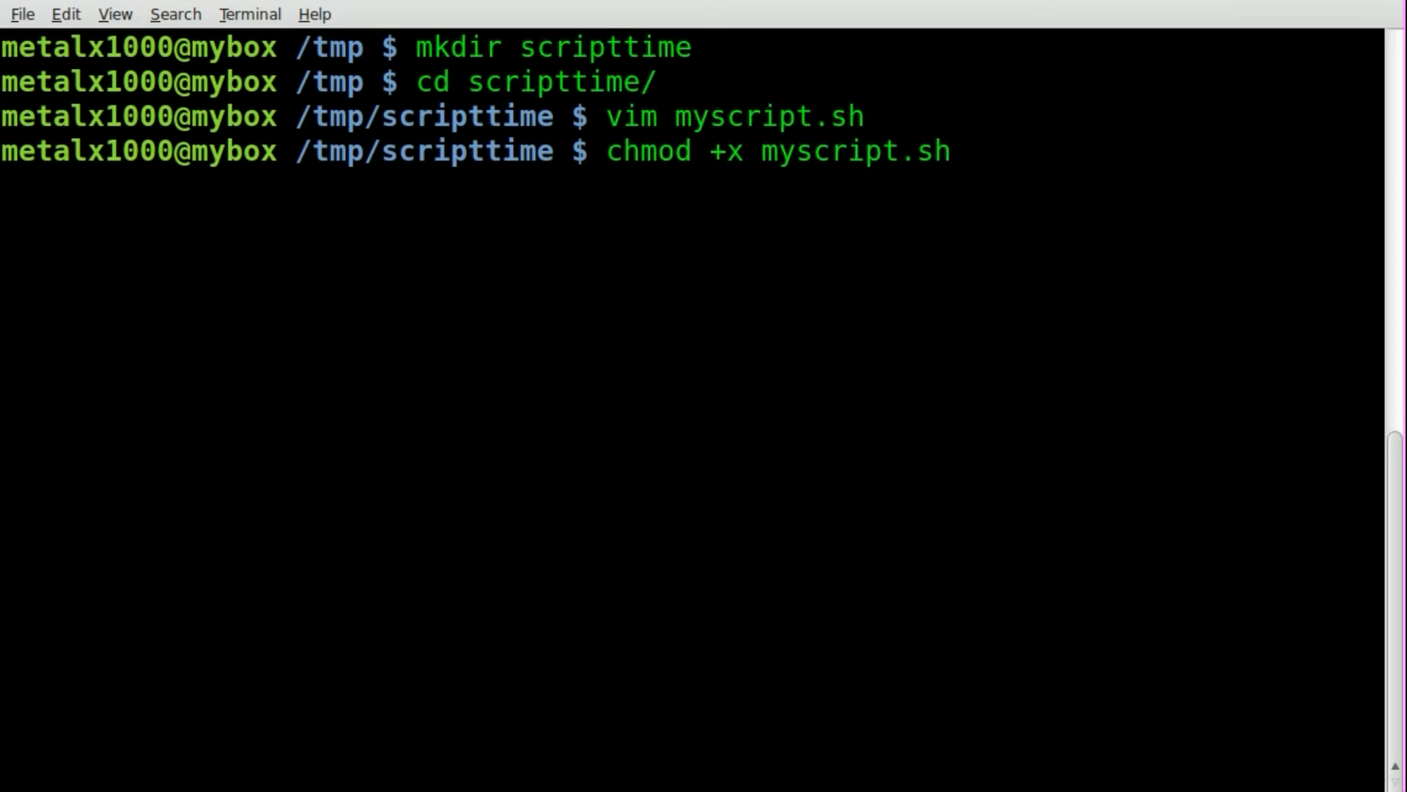
pyautogui.write('./myscript.sh')
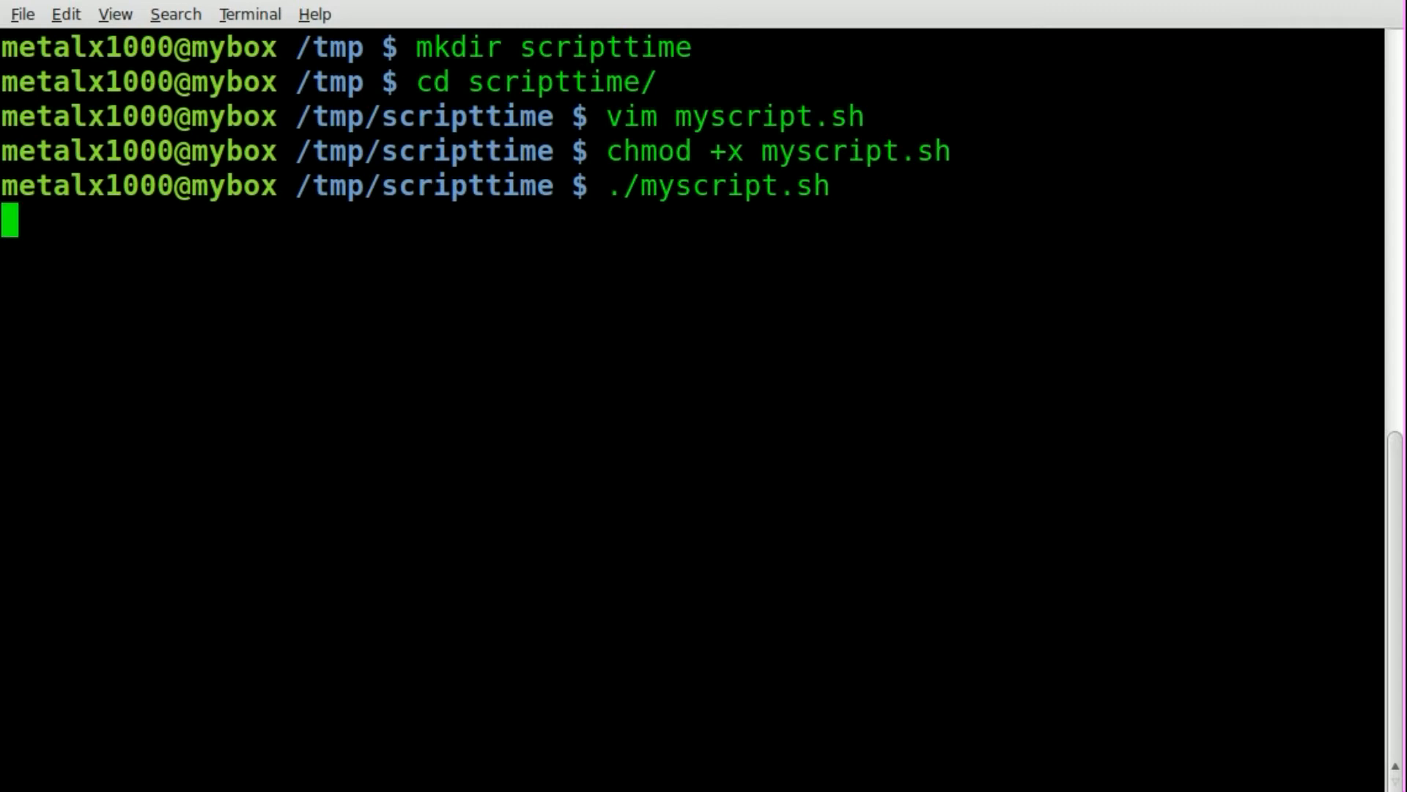
pyautogui.press('Return')
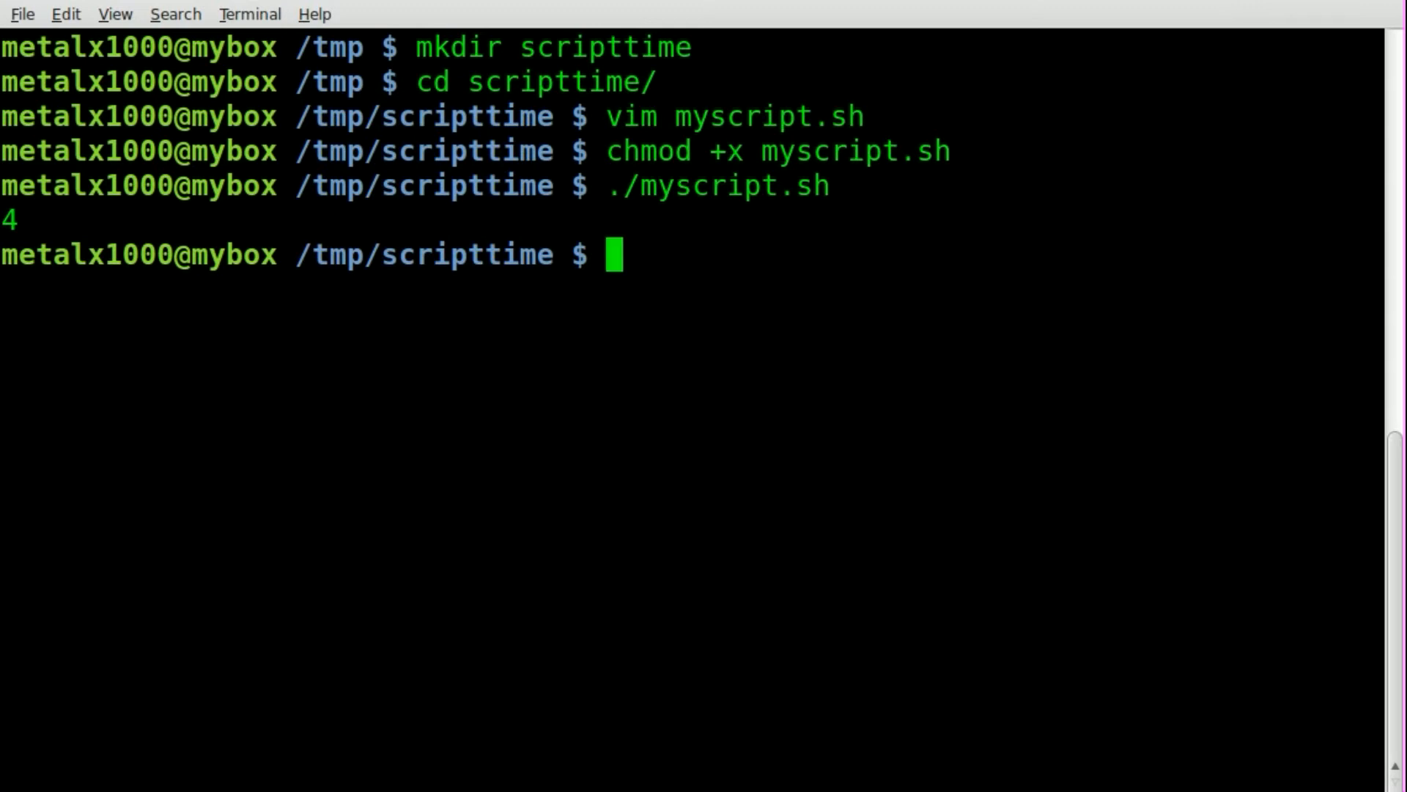
pyautogui.write('chmod +x myscript.sh')
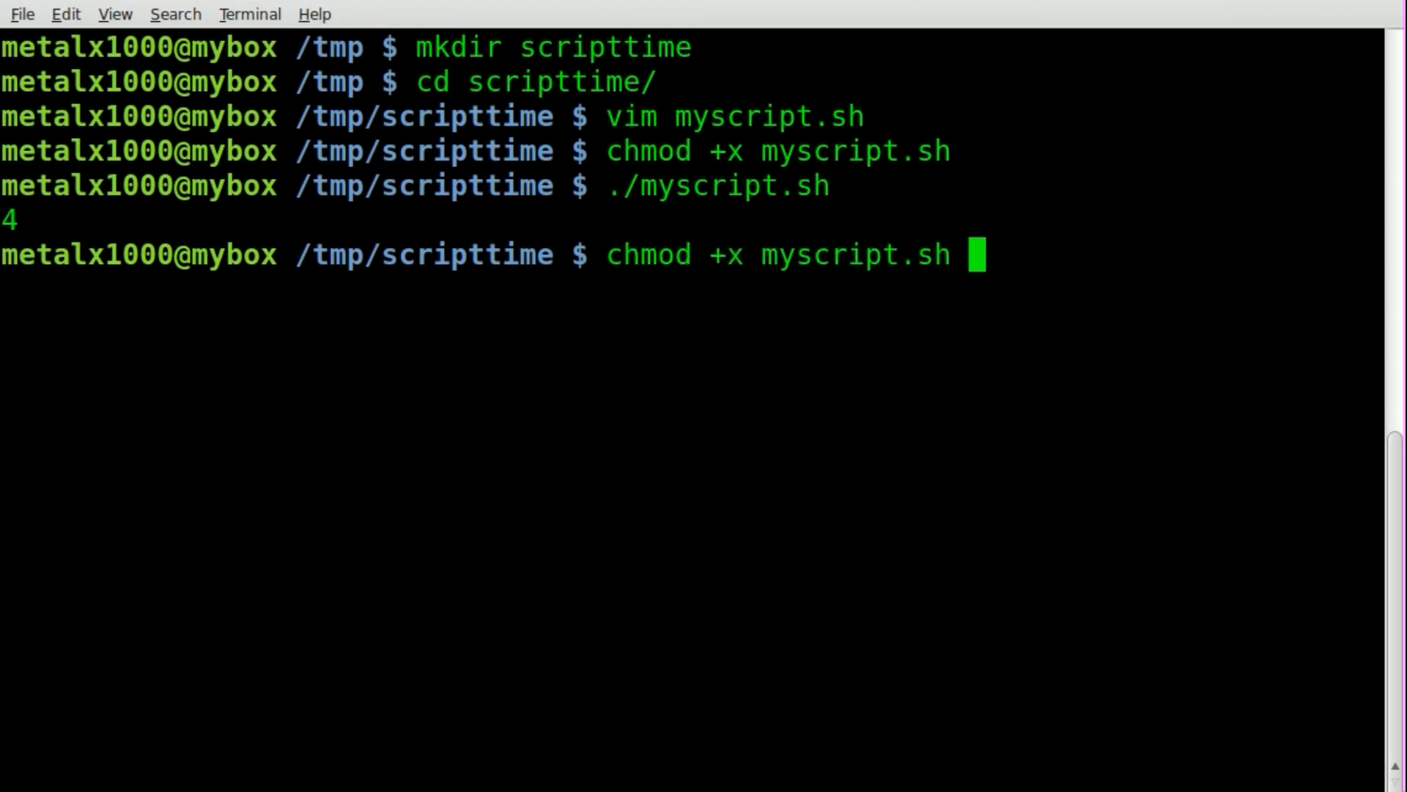
# - Reopen the script and change the echo to "Script has run for $SECONDS seconds"
pyautogui.press('Return')
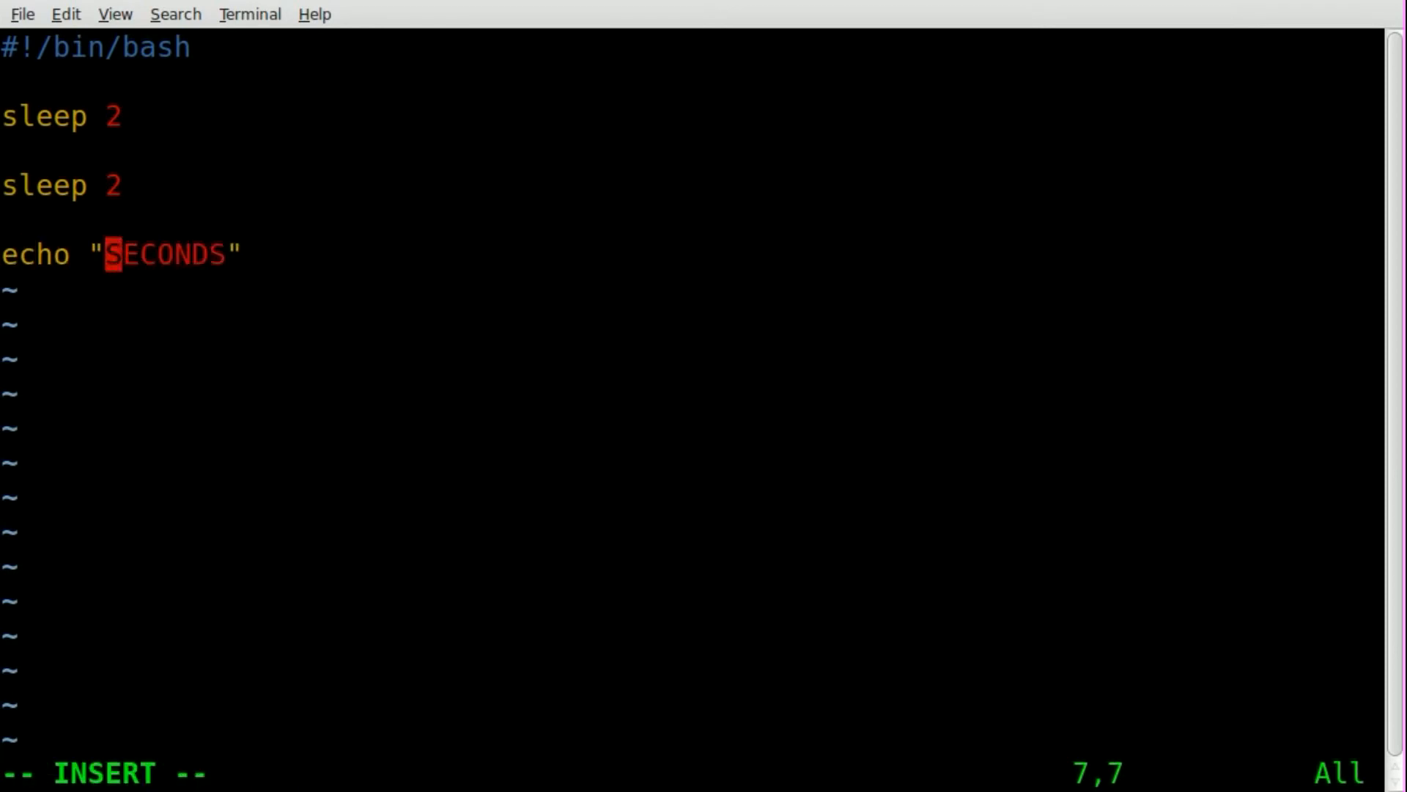
pyautogui.write('Script')
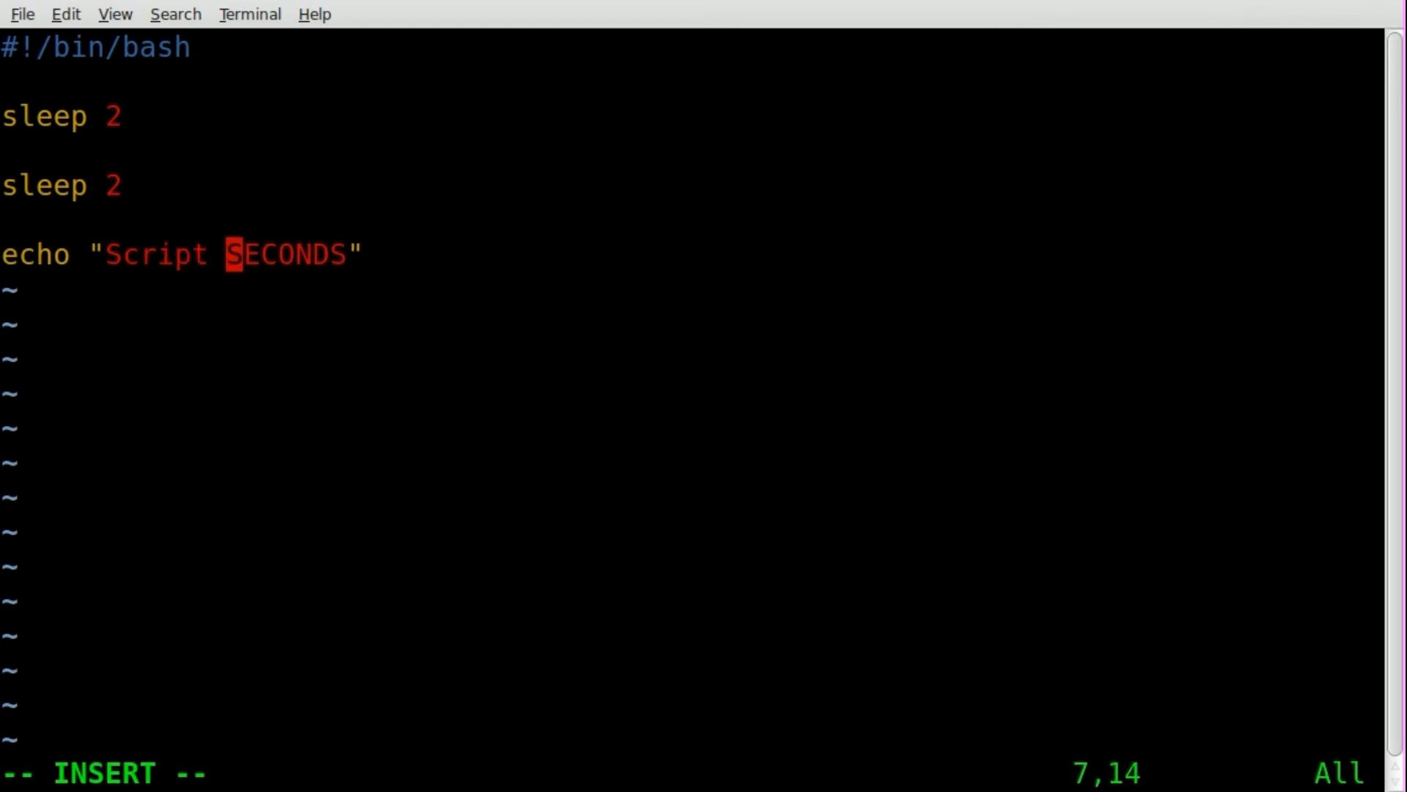
pyautogui.write('has run for')
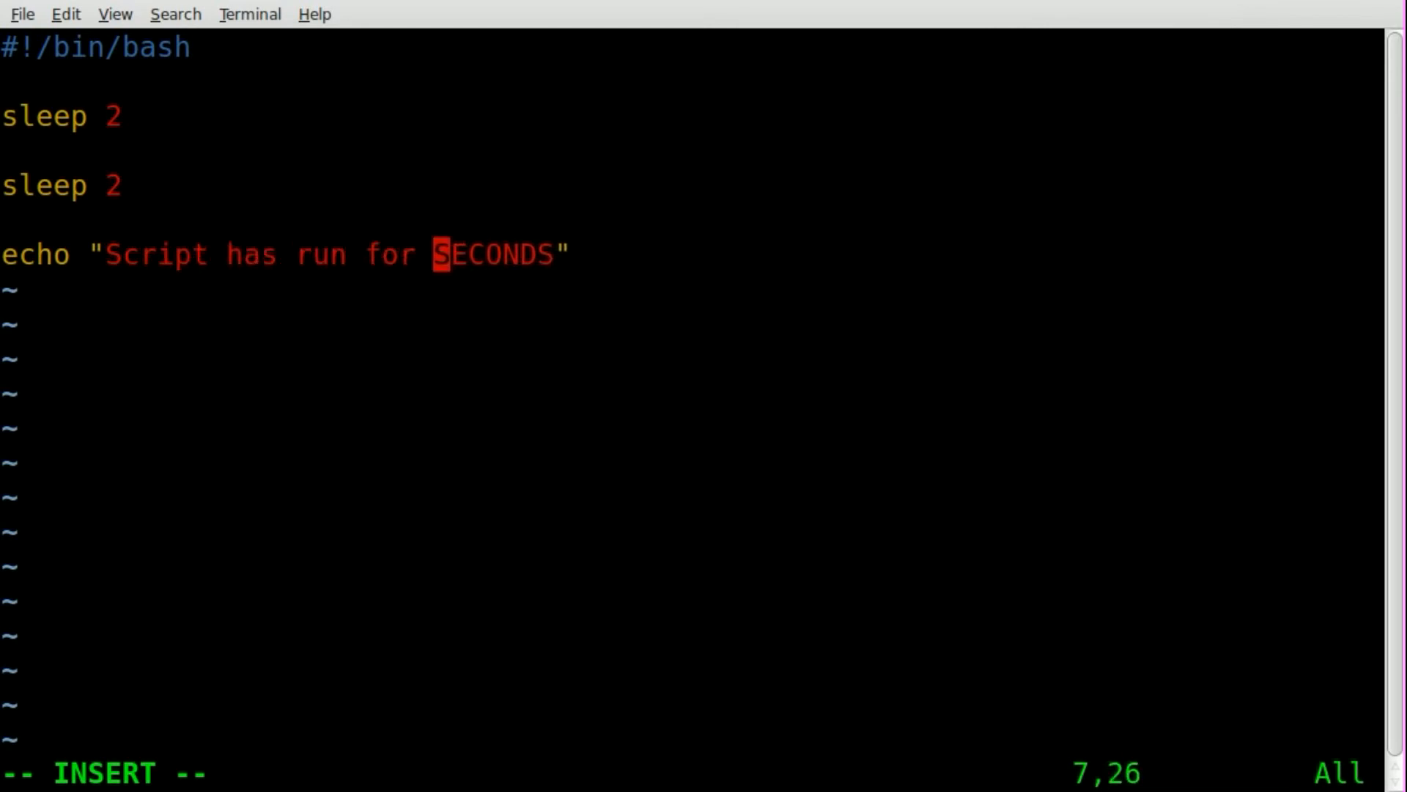
pyautogui.write('$')
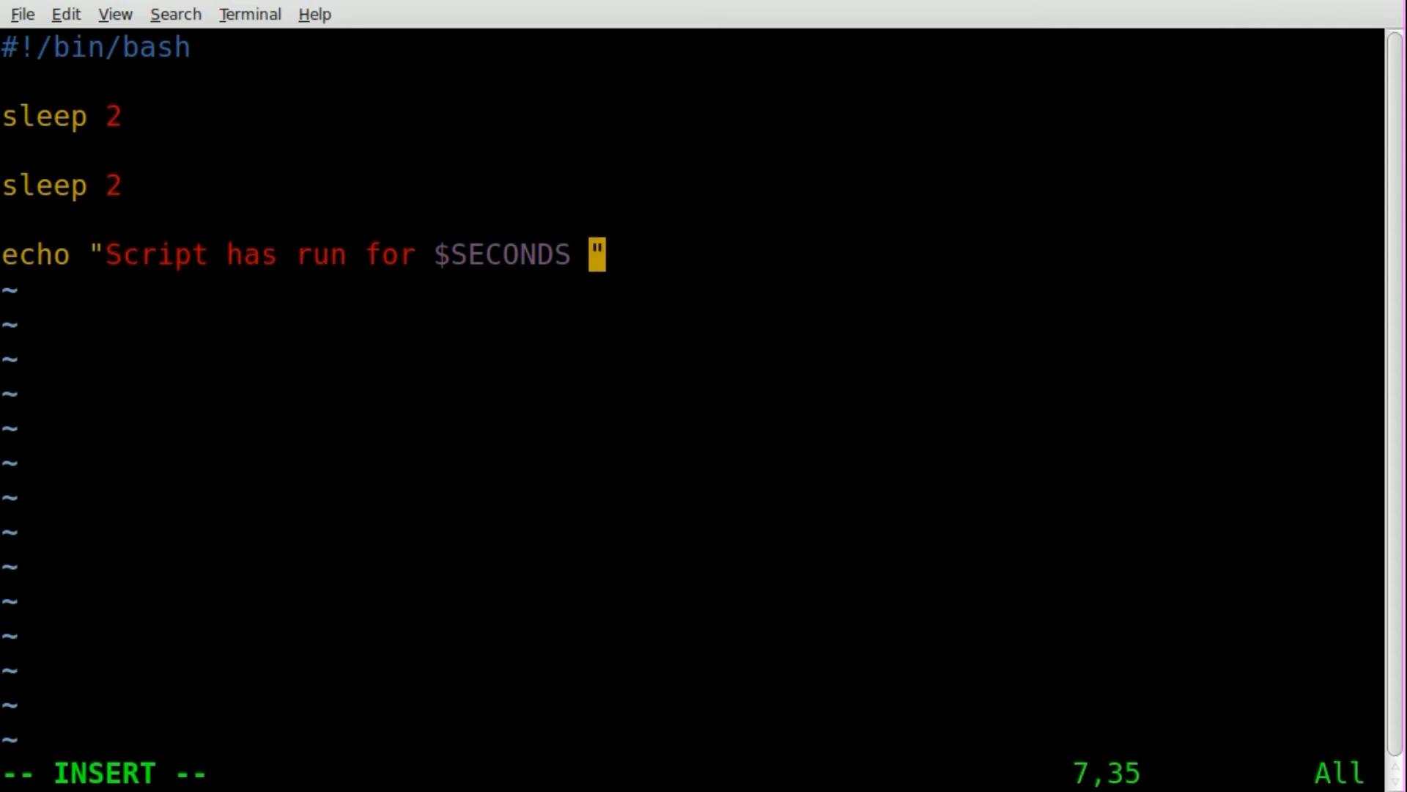
pyautogui.write('sec')
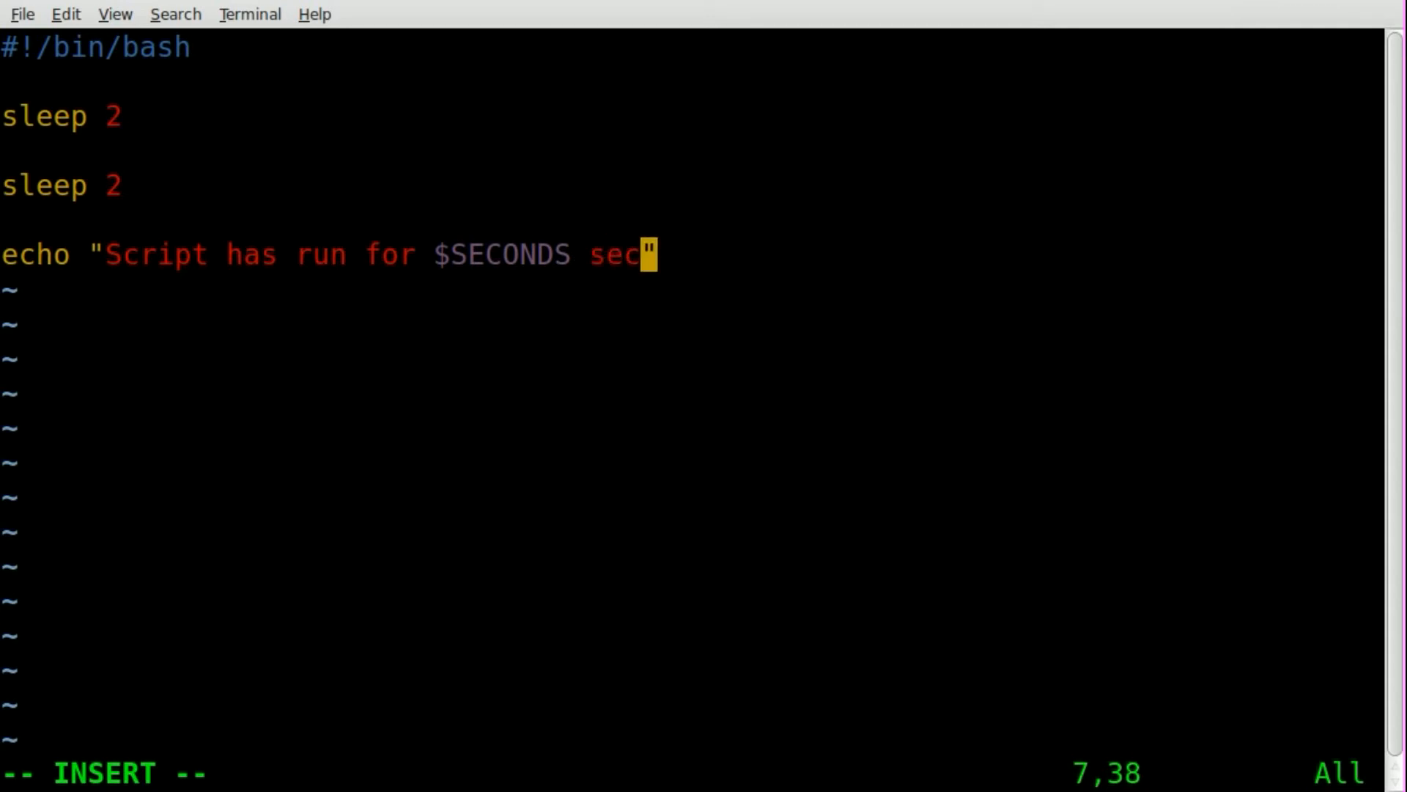
pyautogui.write('onds')
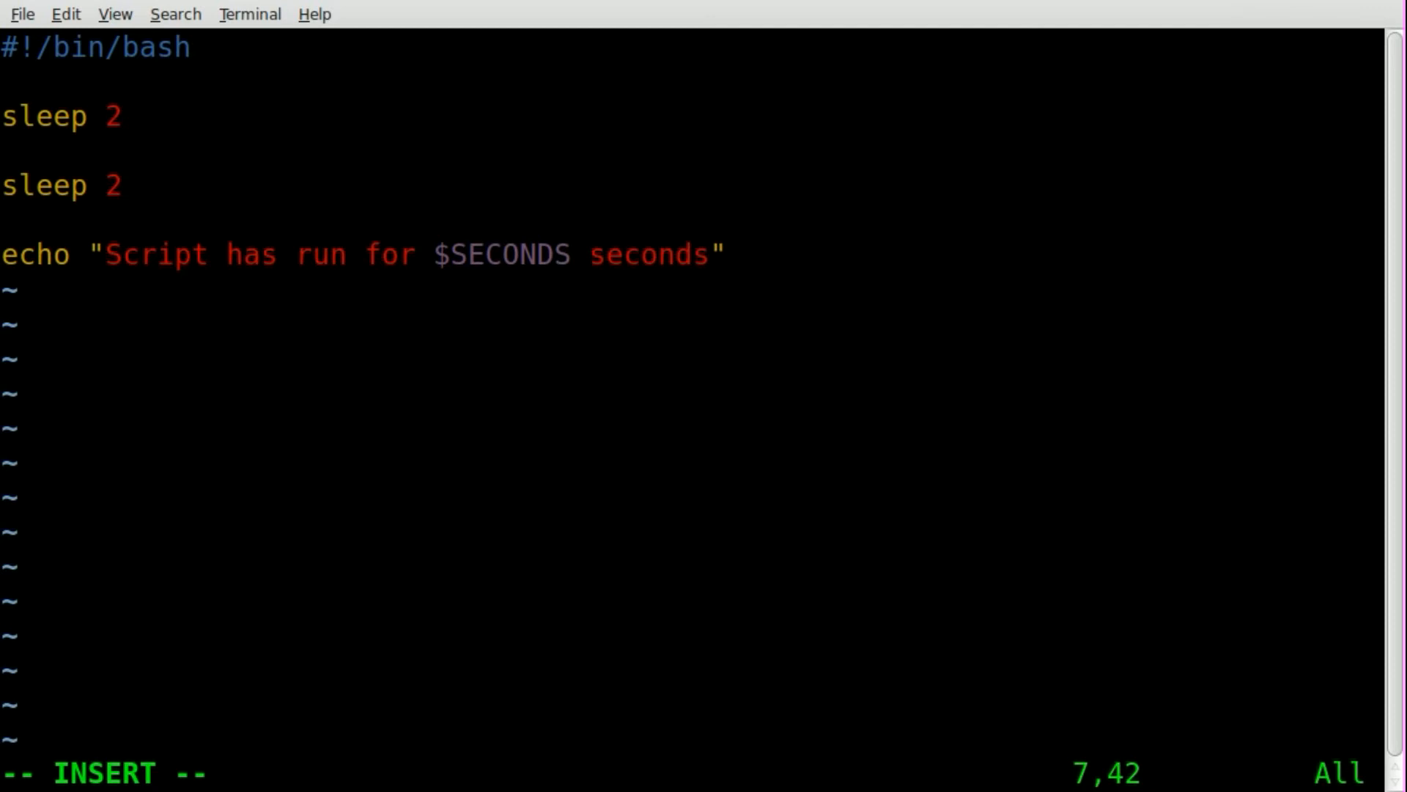
pyautogui.write('sle')
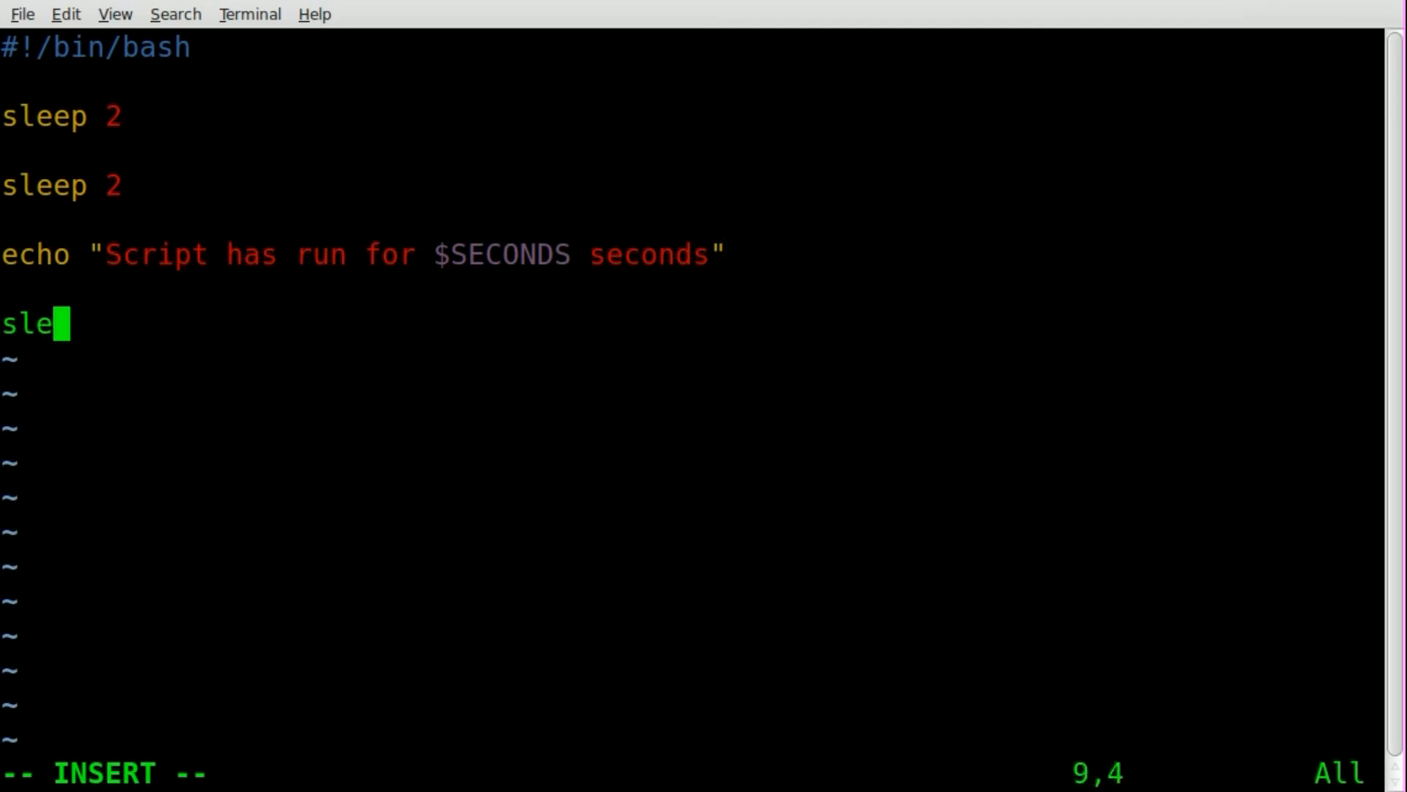
# - Add two 'sleep 1' lines and echo "Total time of script $SECONDS seconds"
pyautogui.write('ep 1')
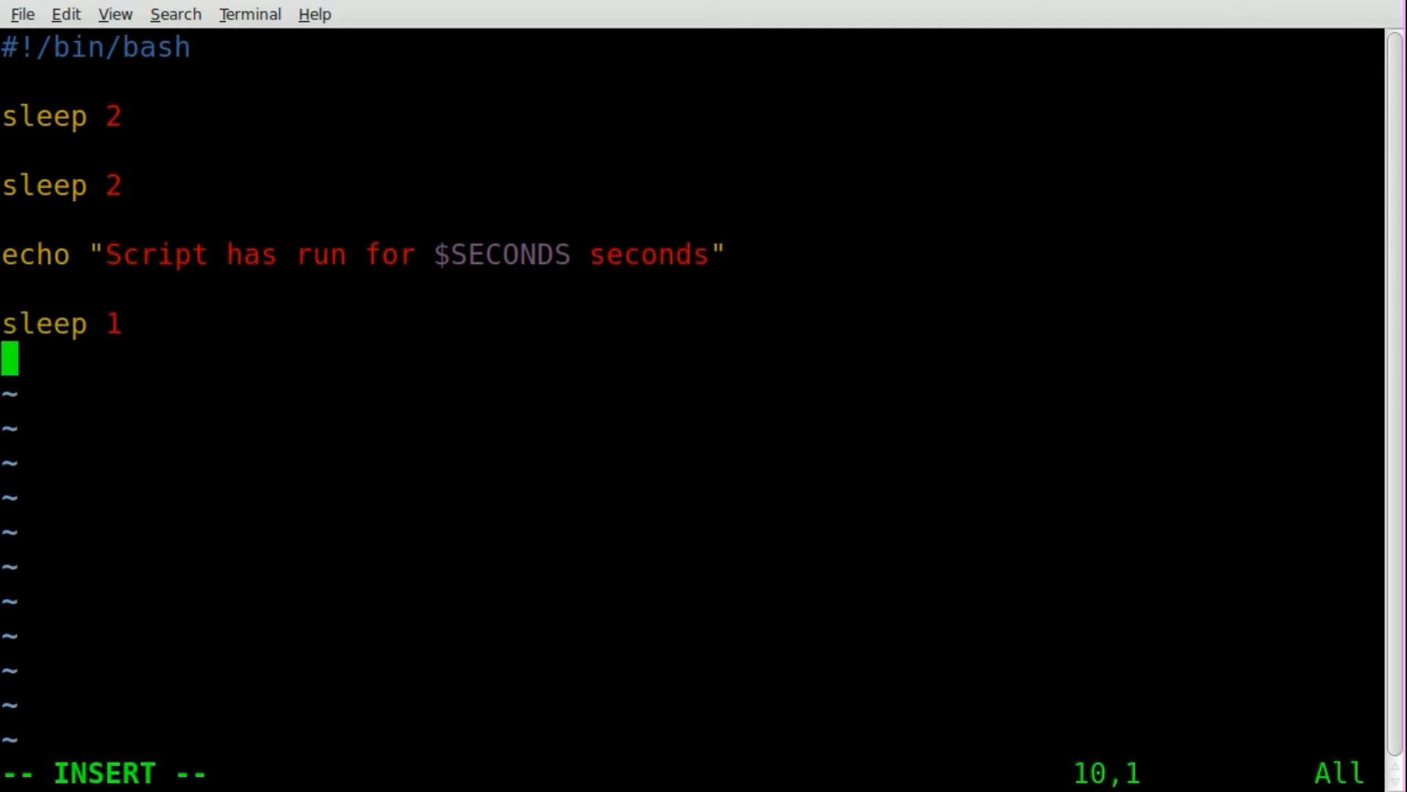
pyautogui.write('sleep 1')
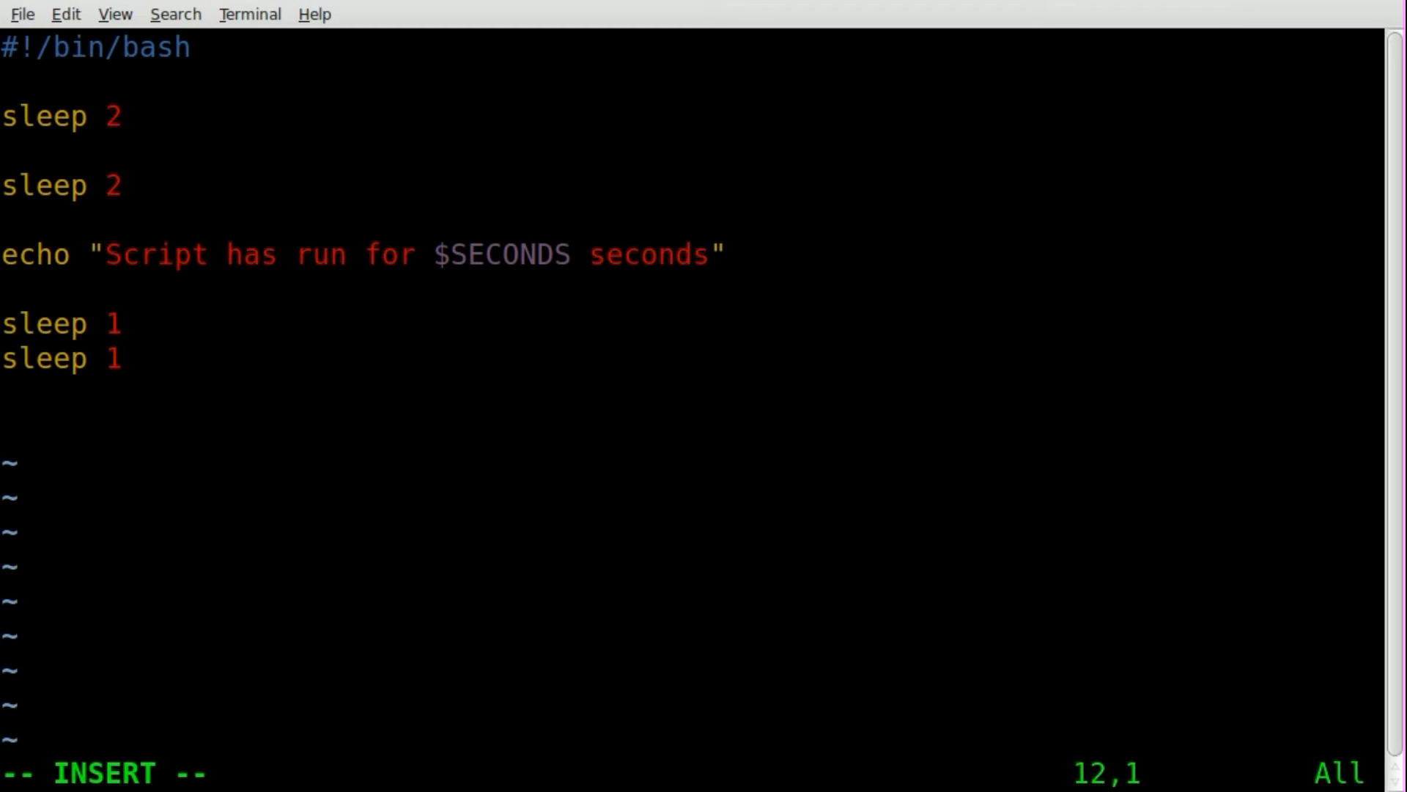
pyautogui.write('echo "')
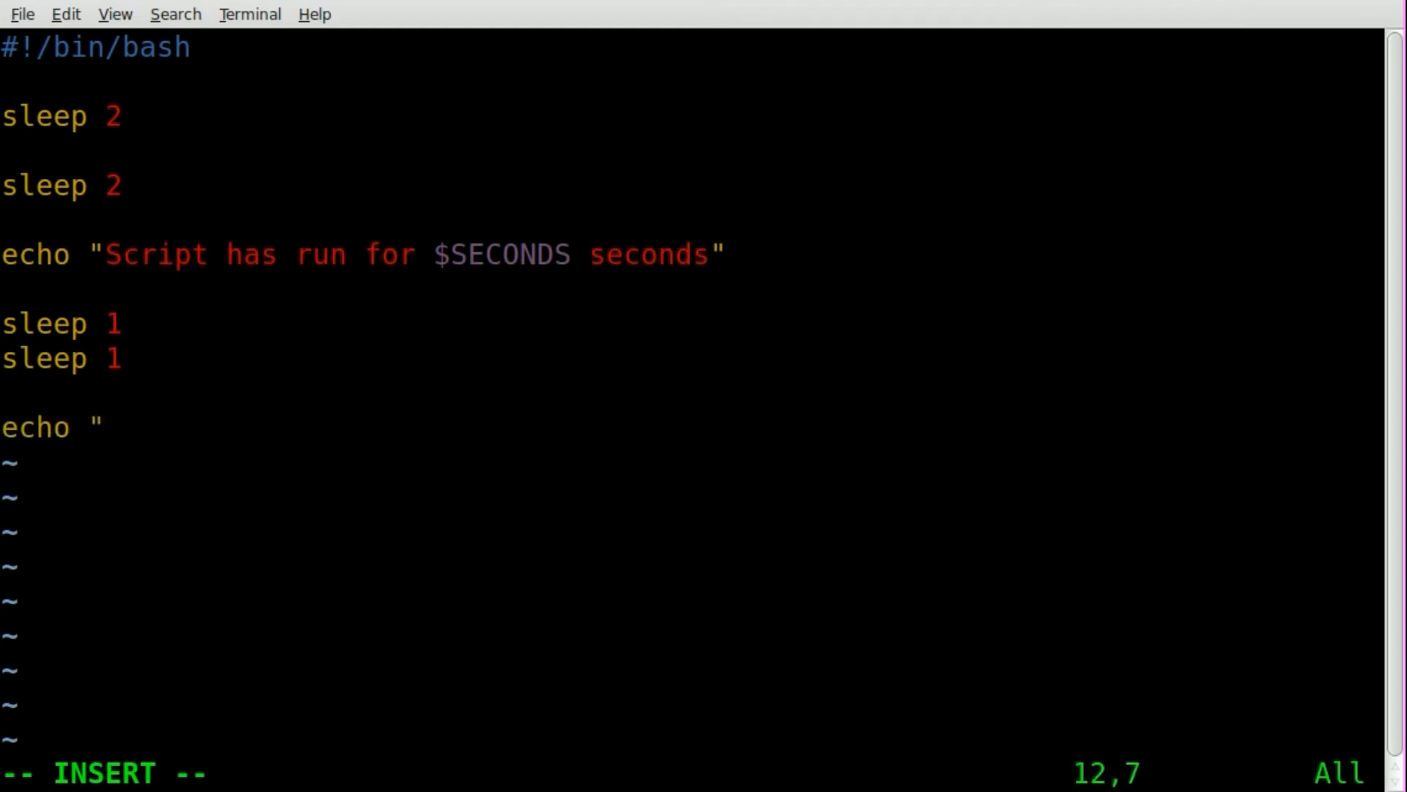
pyautogui.write('Totloe')
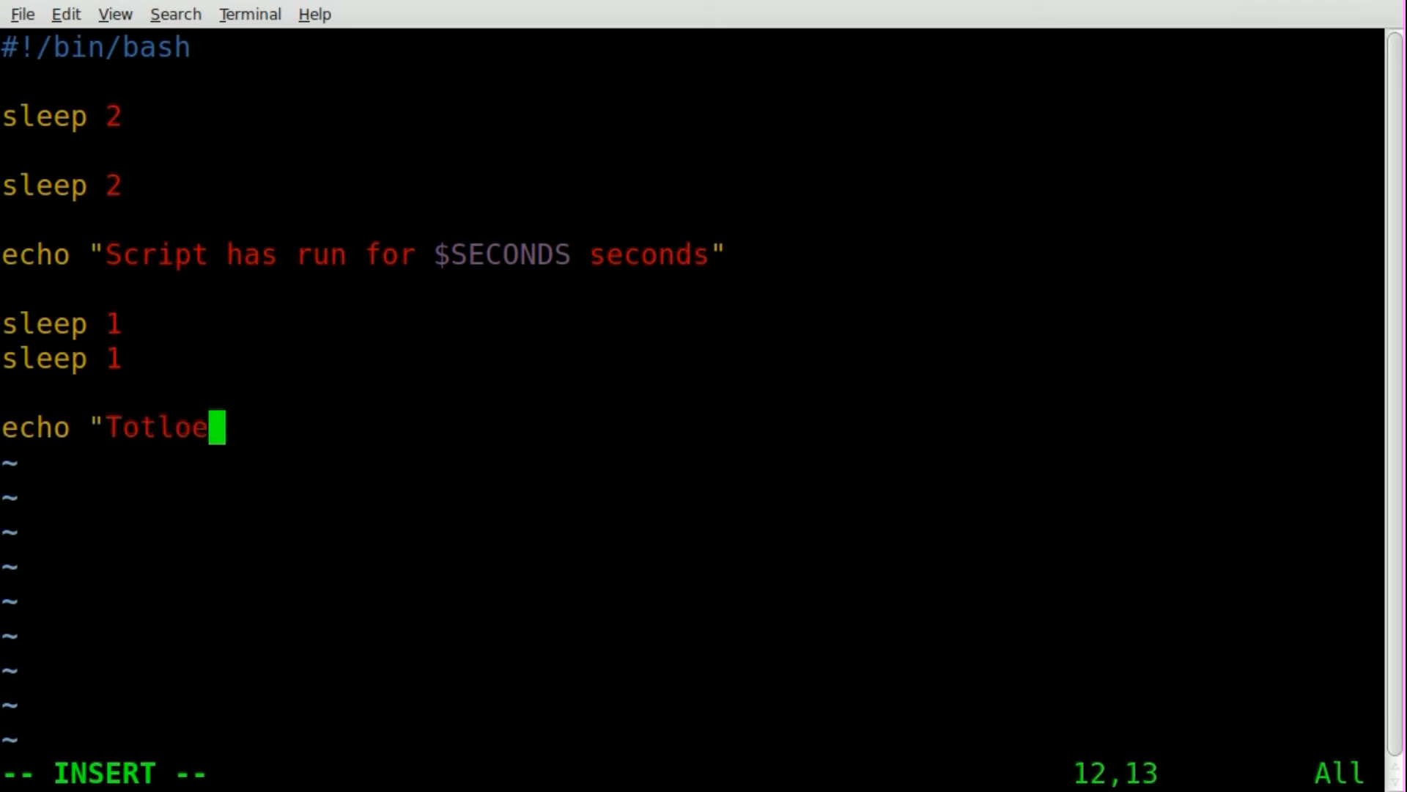
pyautogui.write('Total ti')
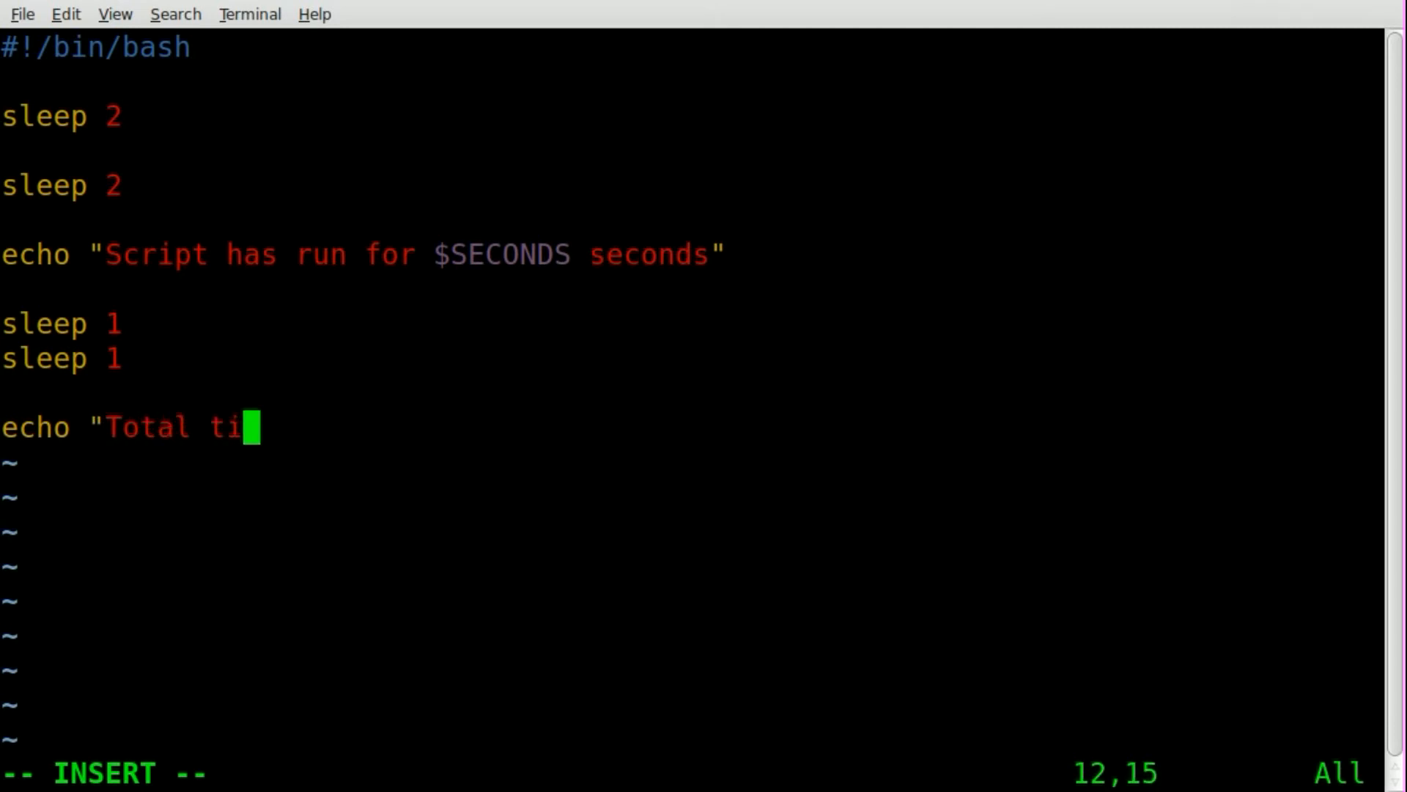
pyautogui.write('me of script')
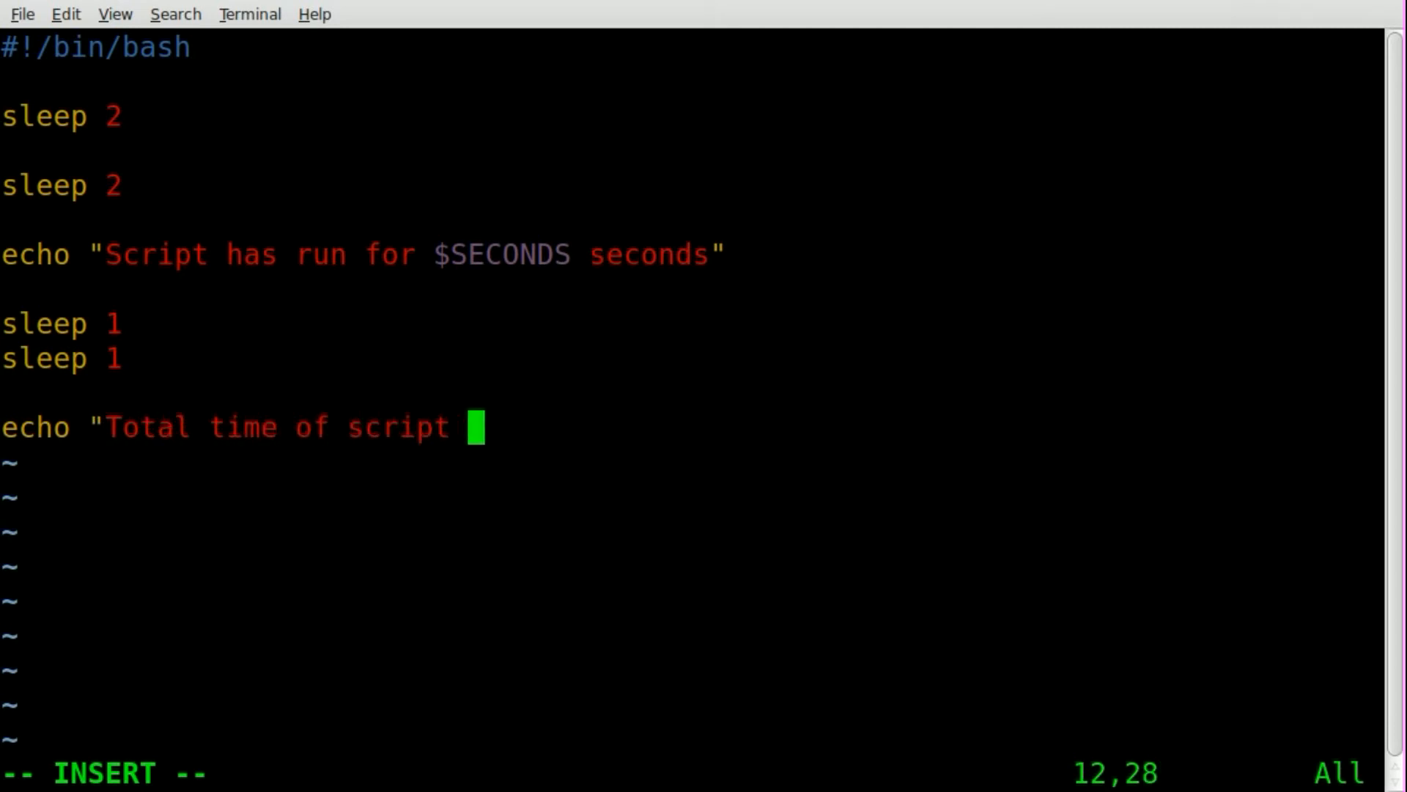
pyautogui.write('$')
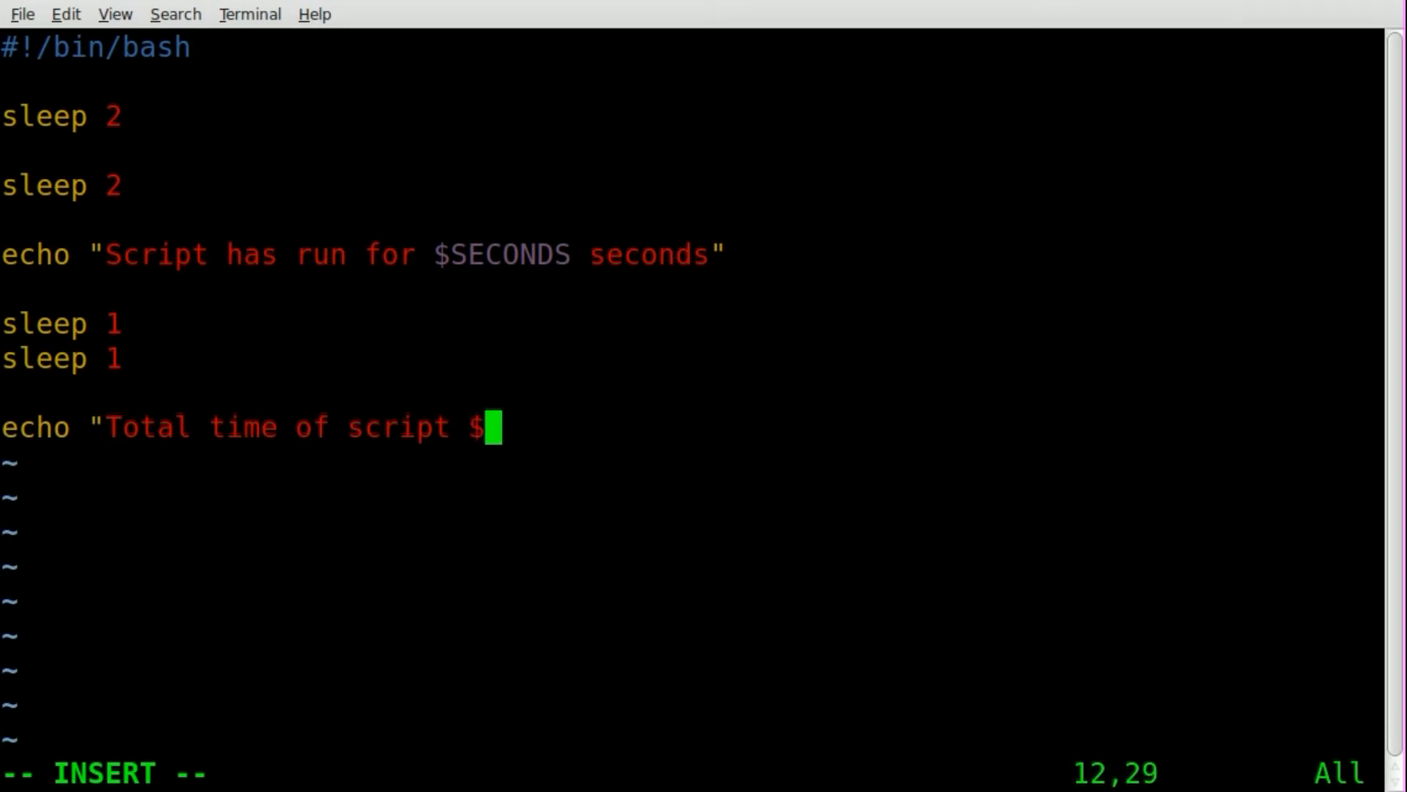
pyautogui.write('SECONDS s')
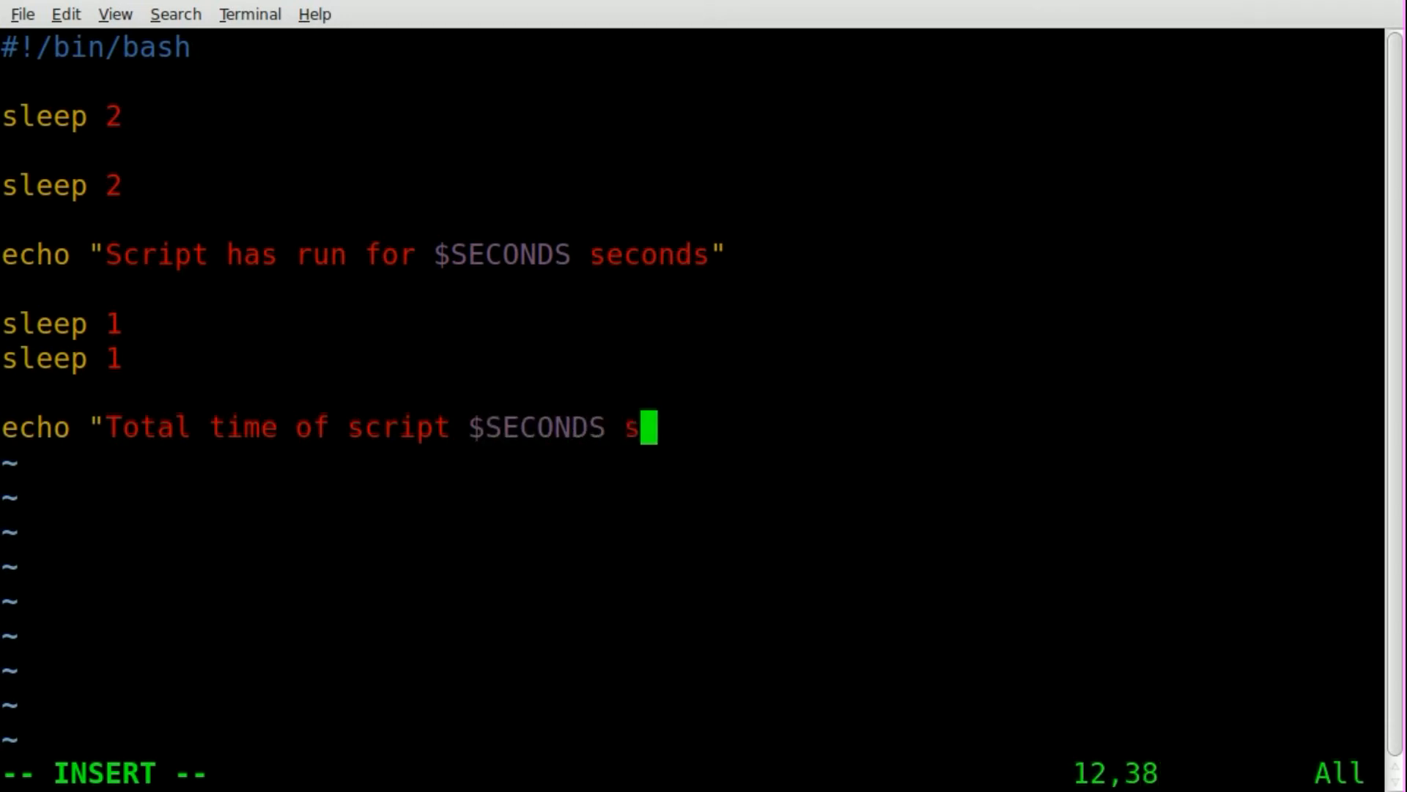
pyautogui.write('econds"')
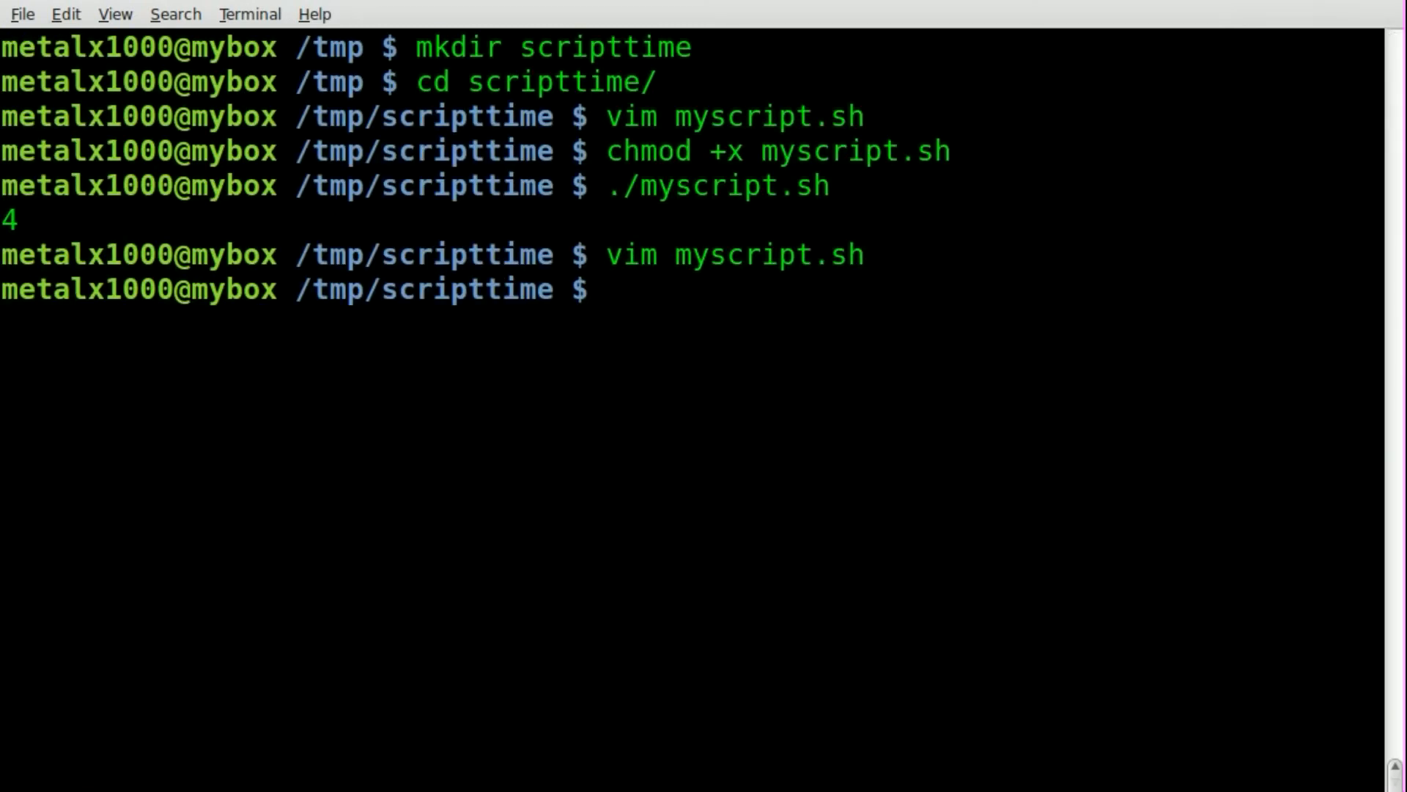
# - Run ./myscript.sh, printing 4 seconds elapsed and 6 seconds total
pyautogui.write('./my')
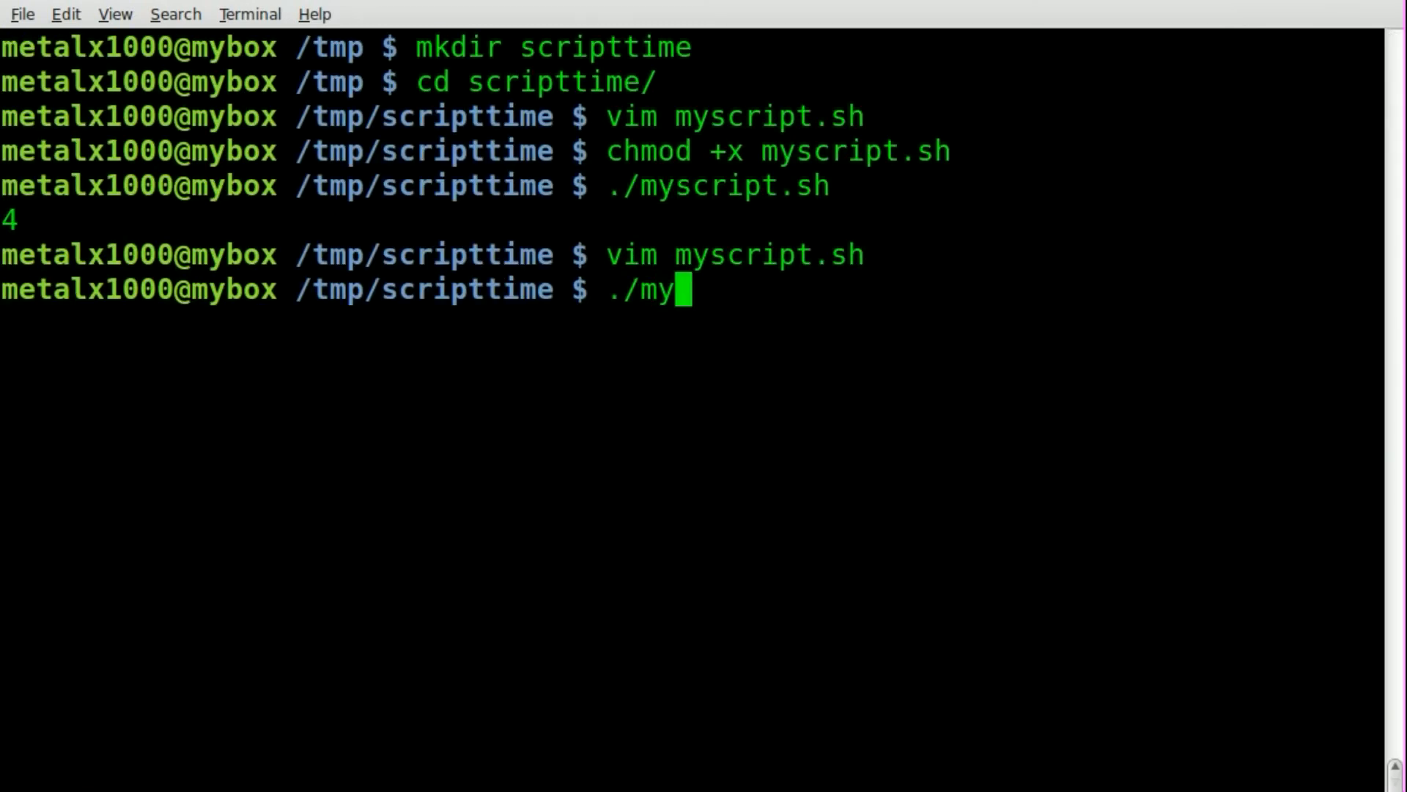
pyautogui.write('script.sh')
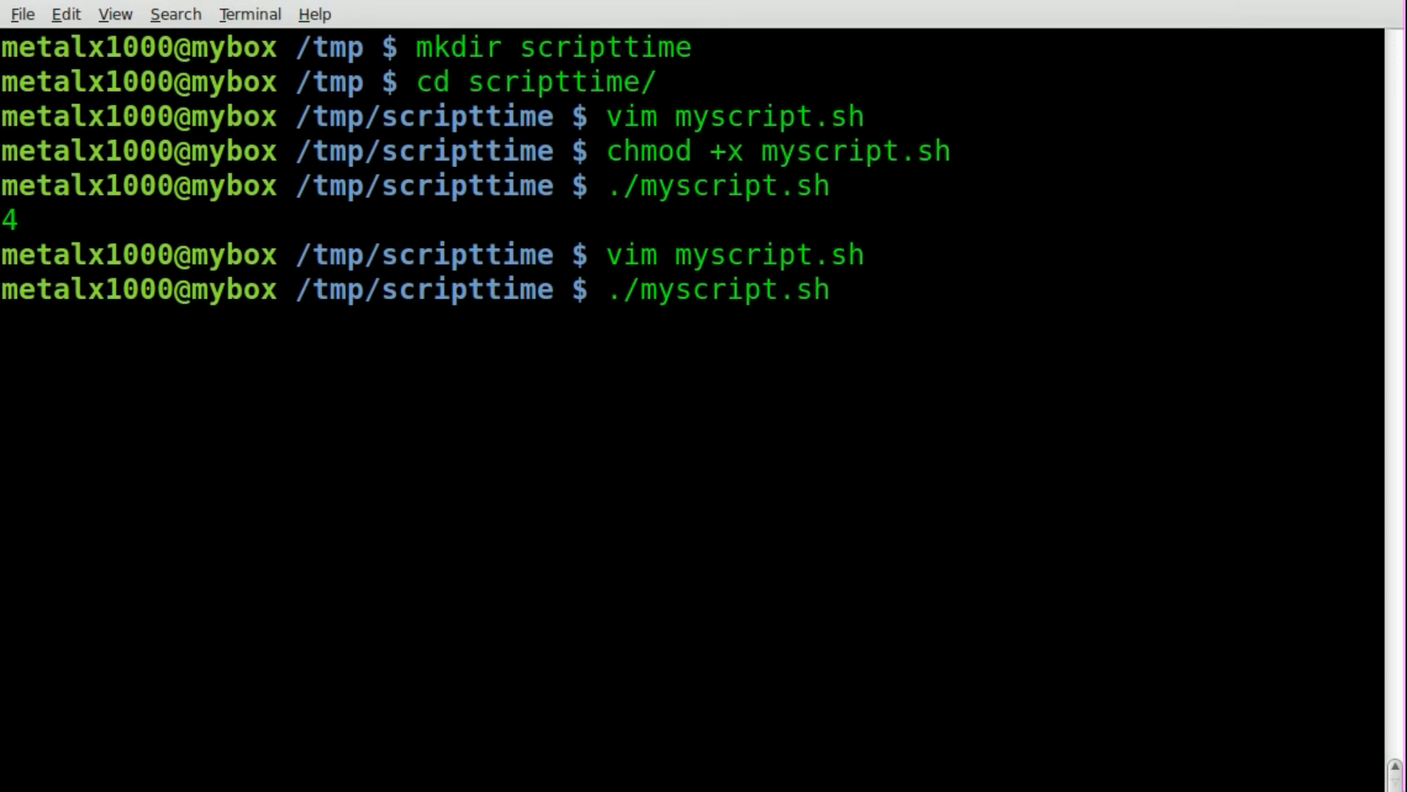
pyautogui.press('Return')
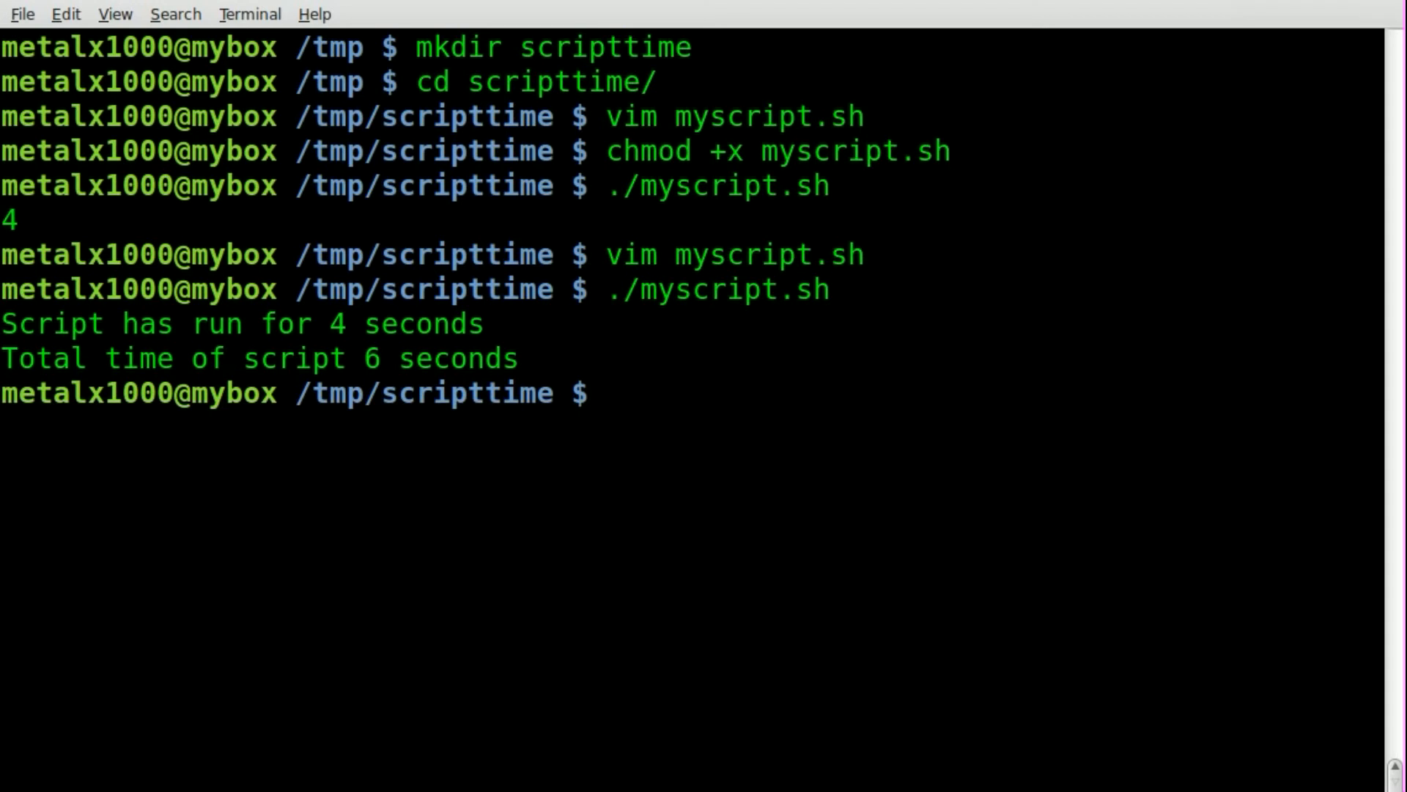
pyautogui.moveTo(834, 524)
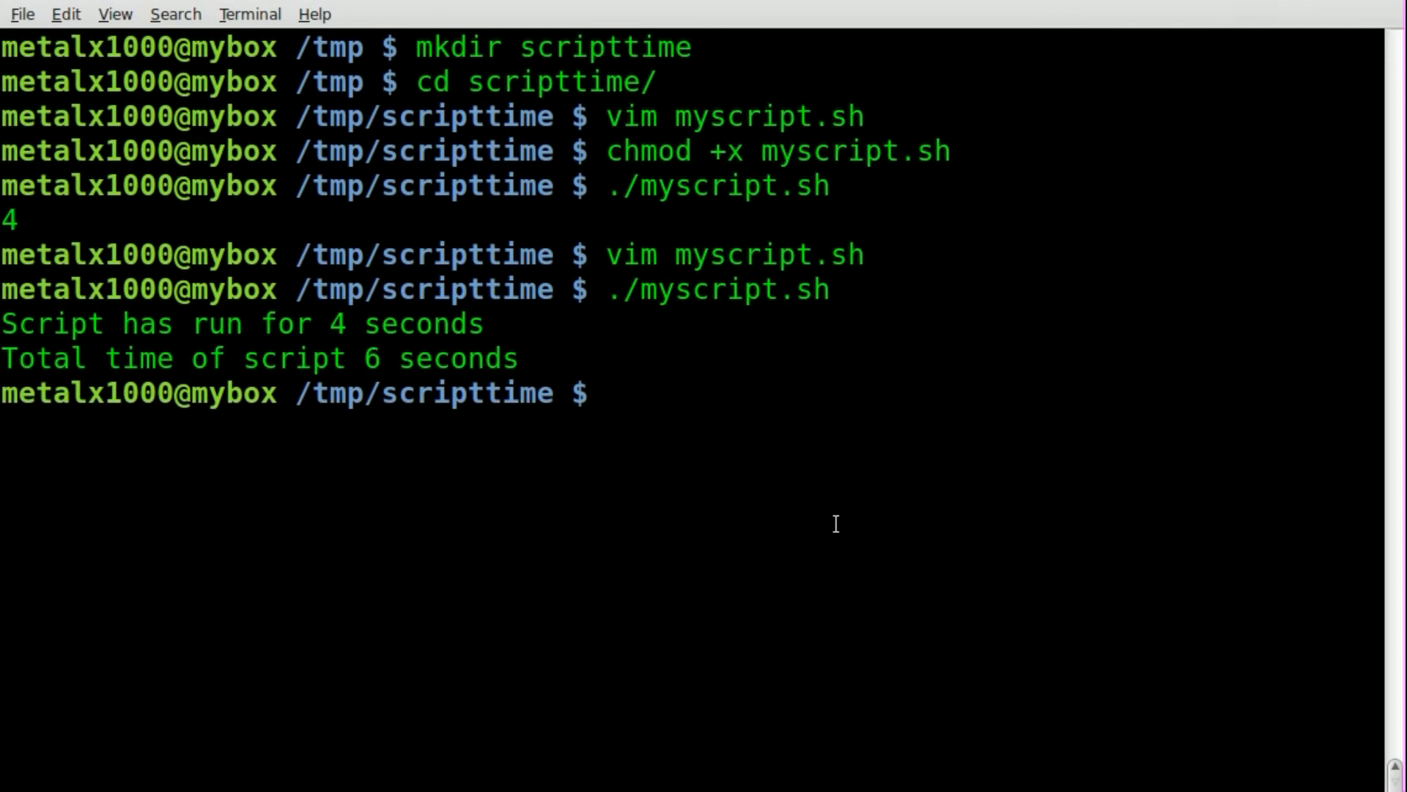
# - Run myscript.sh under time and highlight the 6.011 s real runtime
pyautogui.write('time')
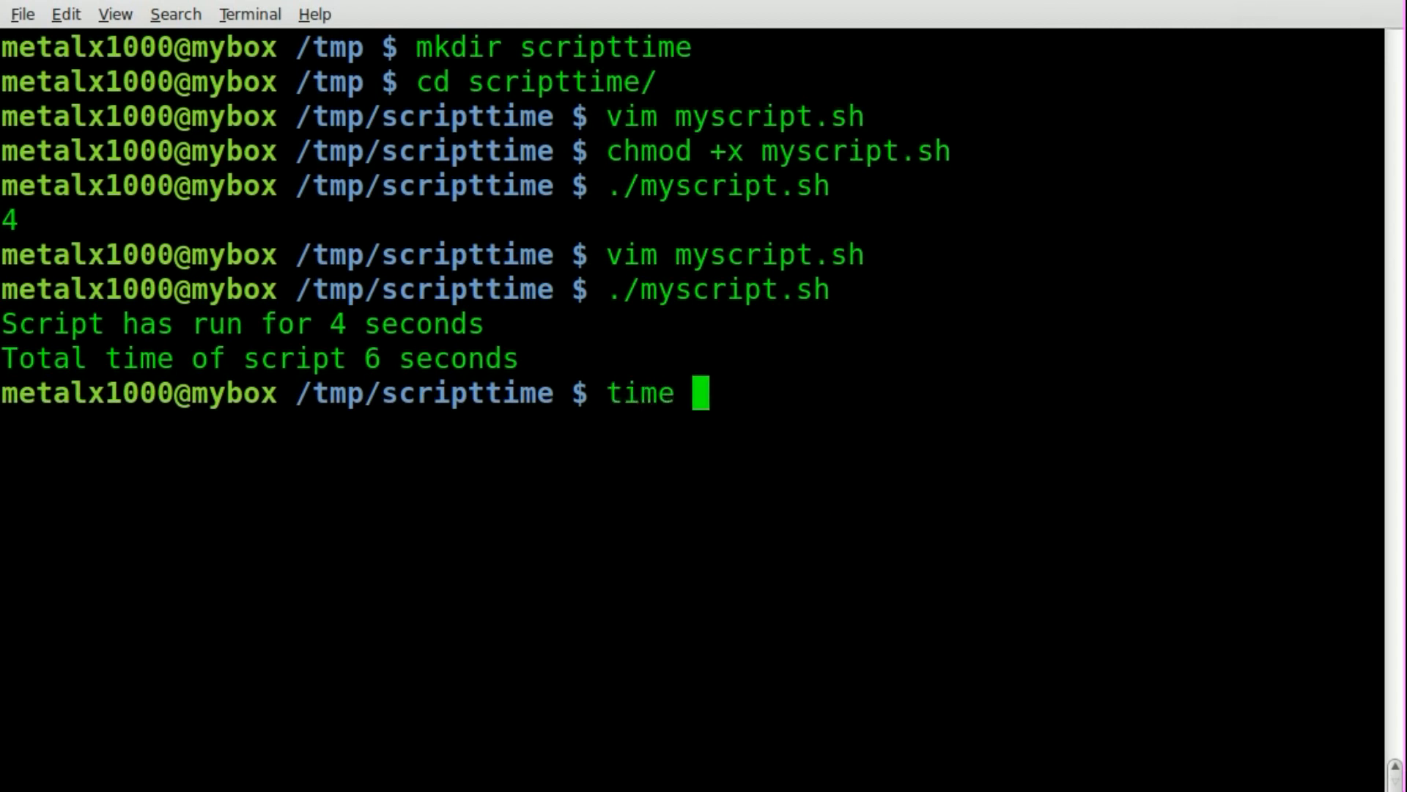
pyautogui.write('./')
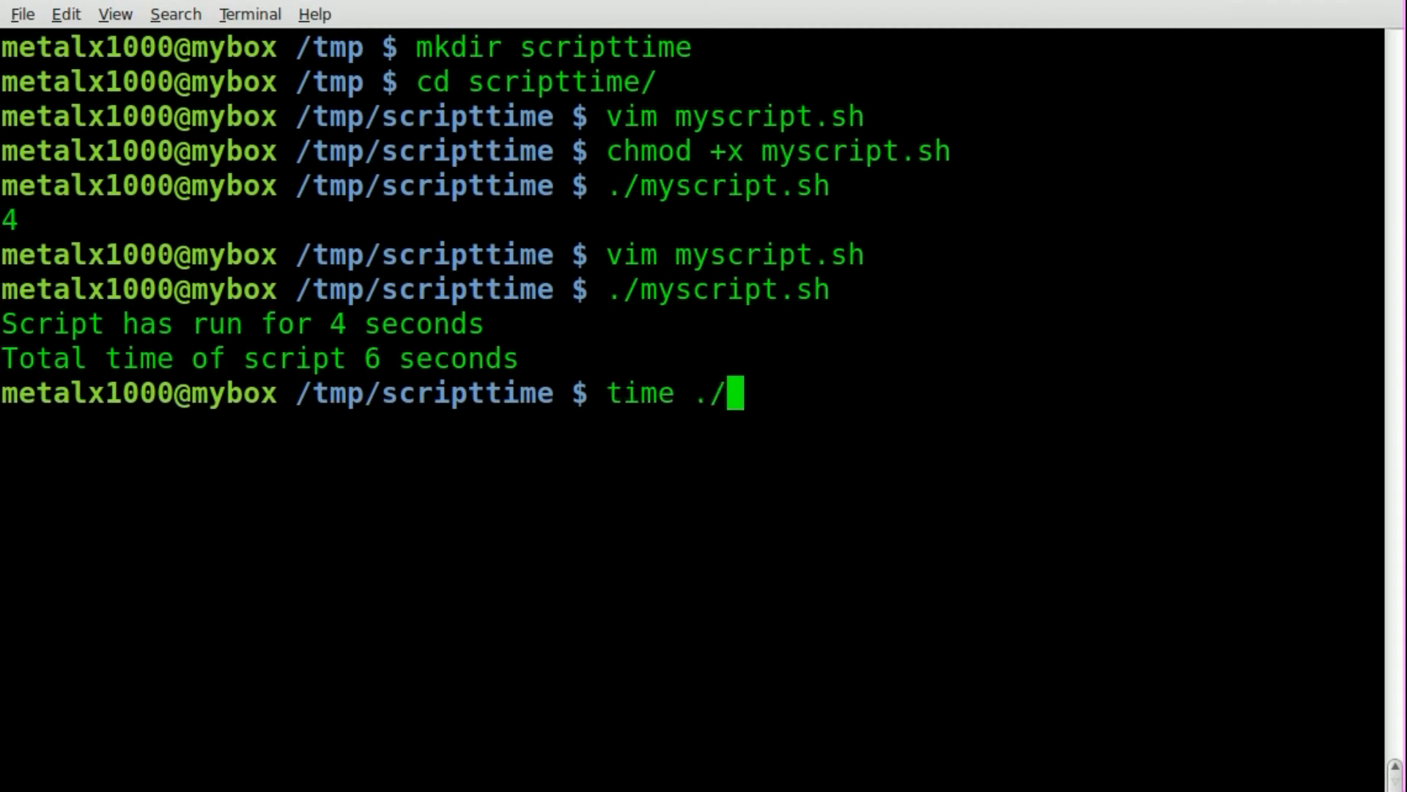
pyautogui.write('myscript.sh')
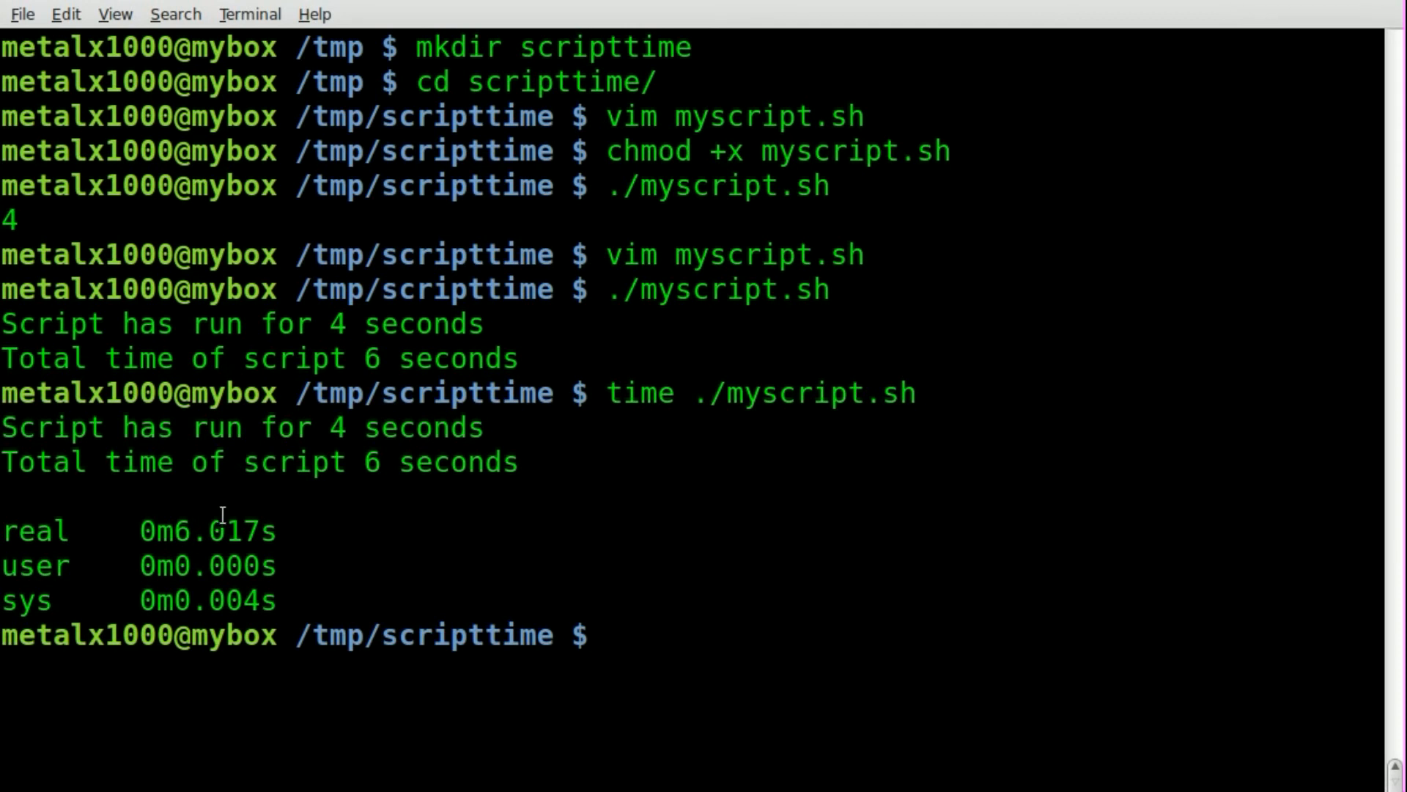
pyautogui.doubleClick(220, 531)
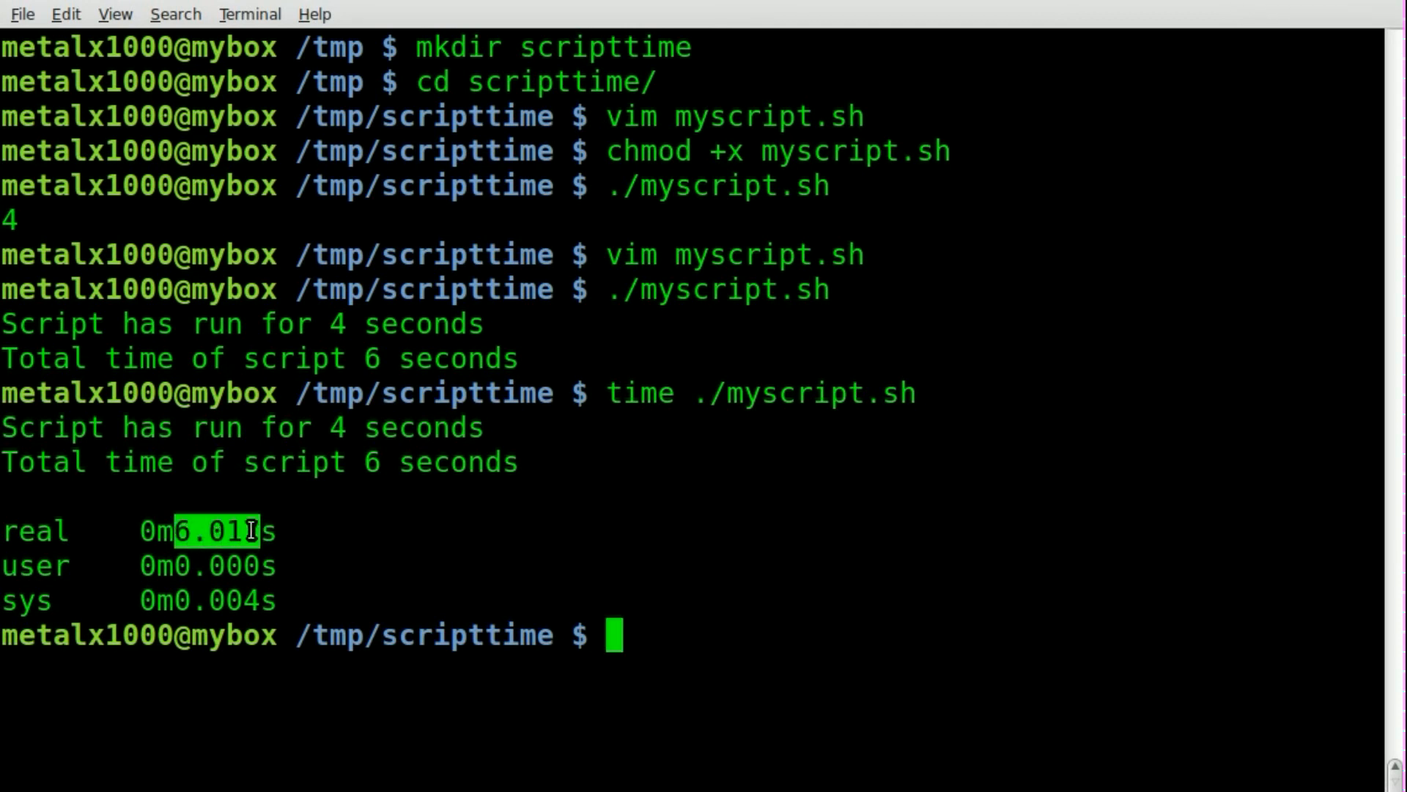